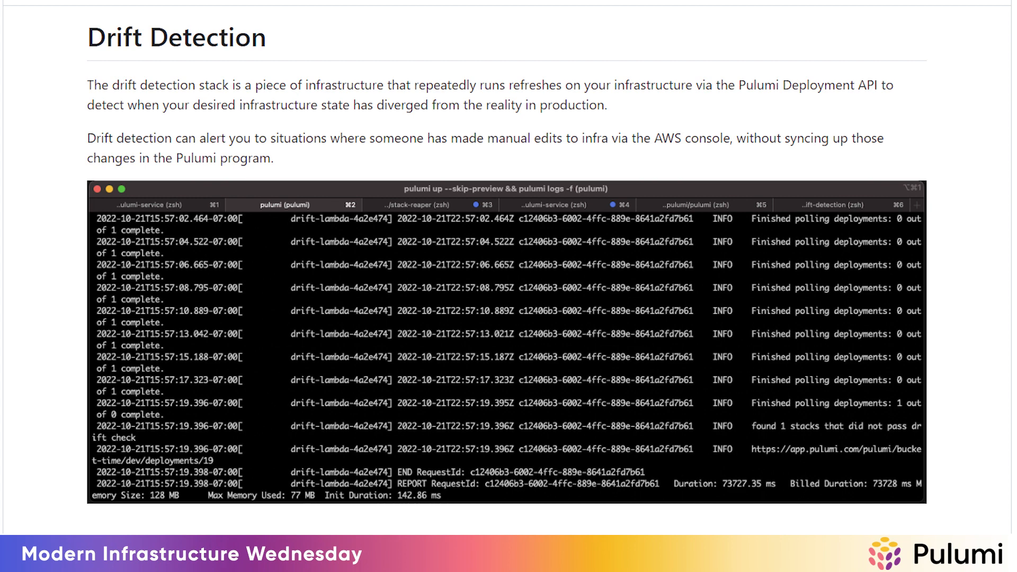
Scroll through the README's Drift Detection section and its log output
scroll(down, 3)
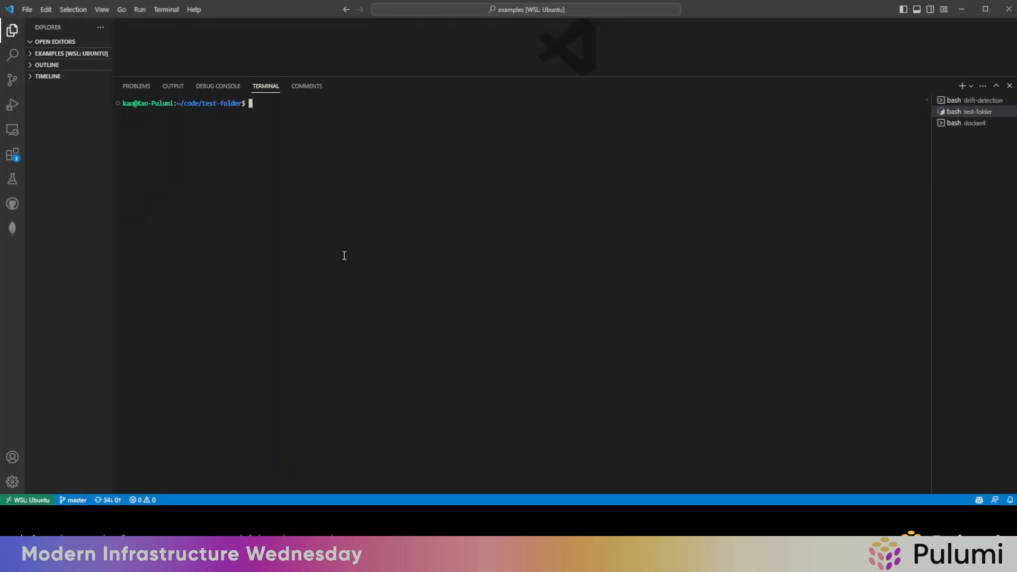
Create a drift-monitored-stack directory with mkdir and change into it
text(mkdir)
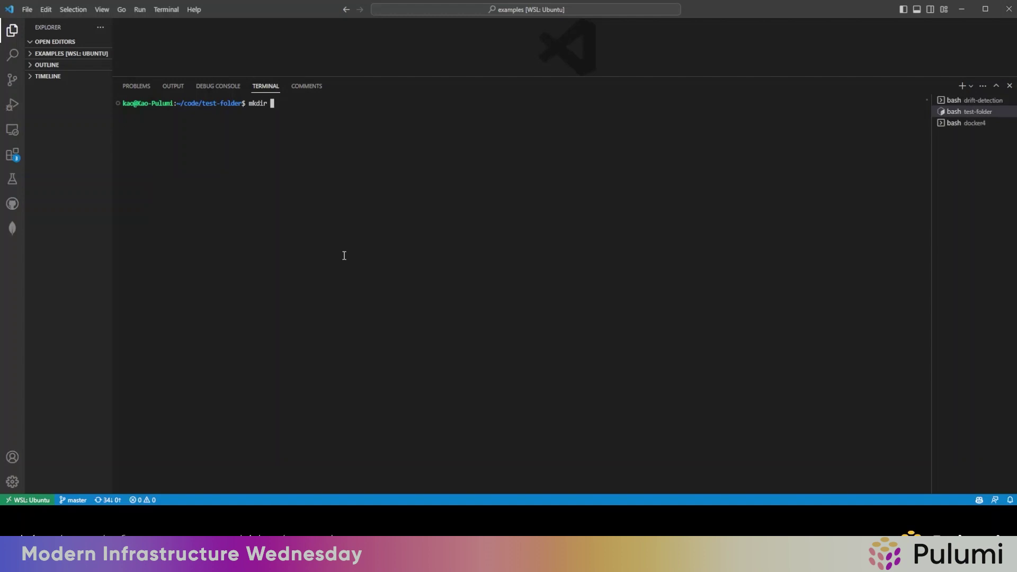
text(drift-)
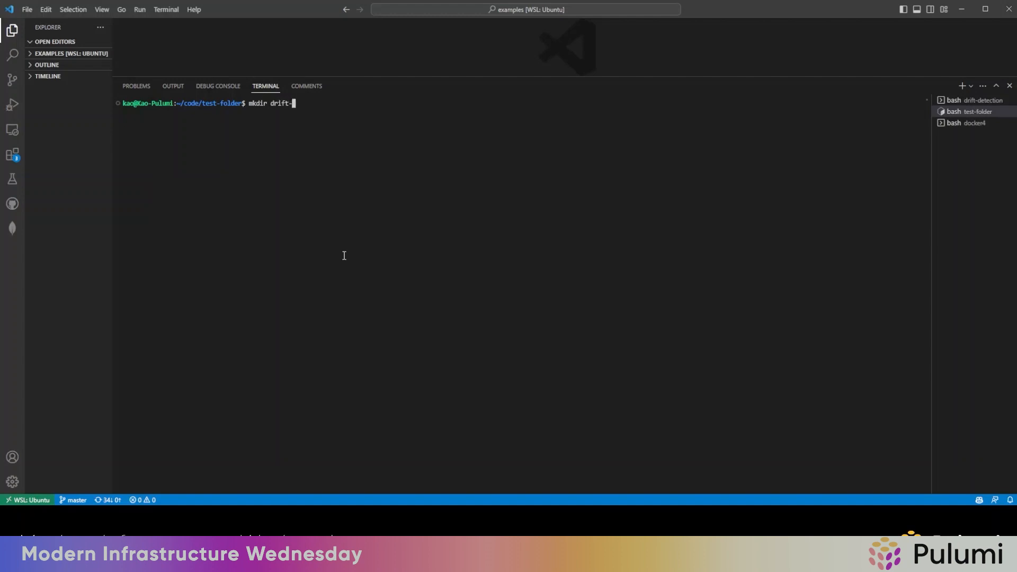
text(sample)
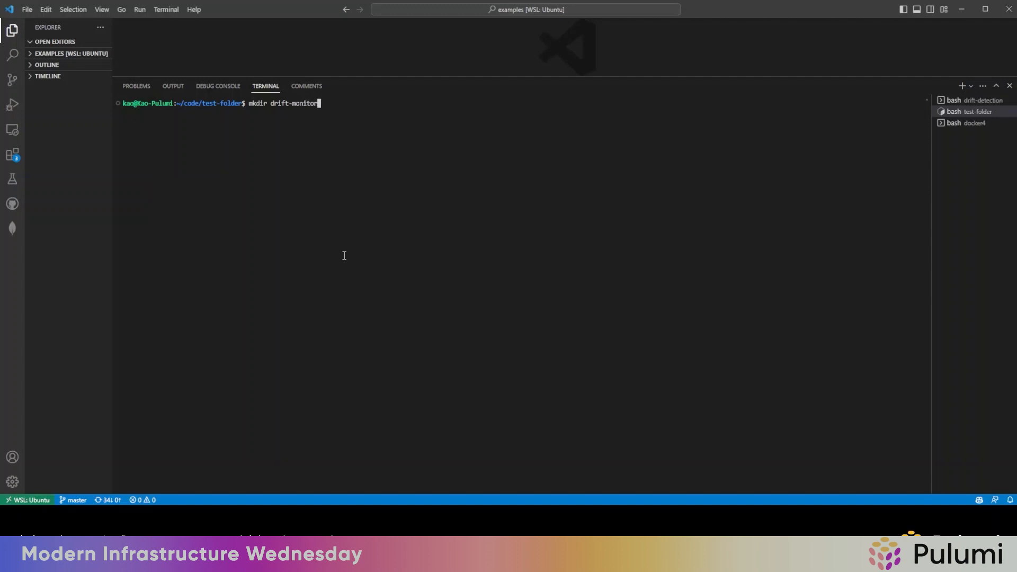
text(ed-stack)
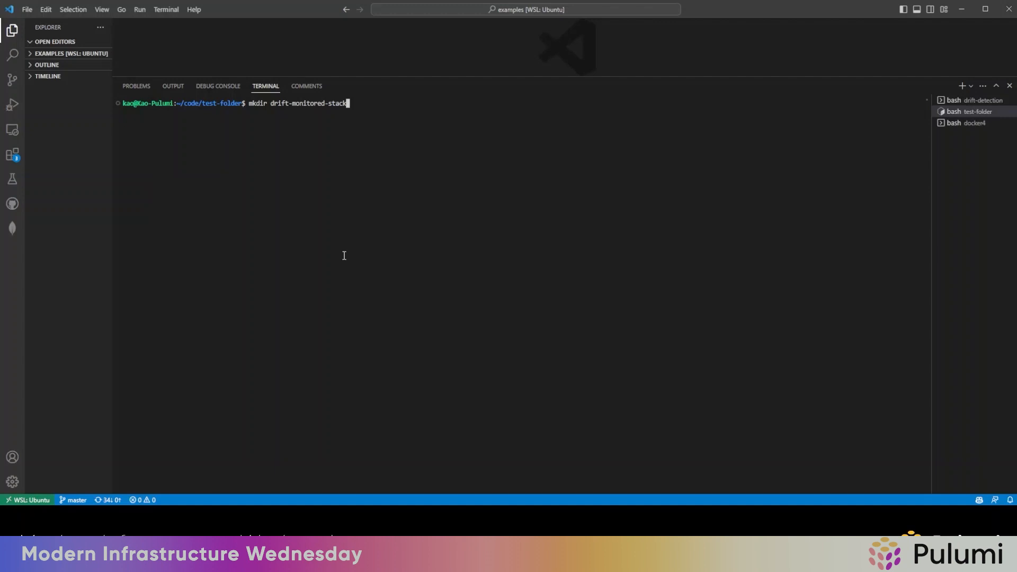
key(Return)
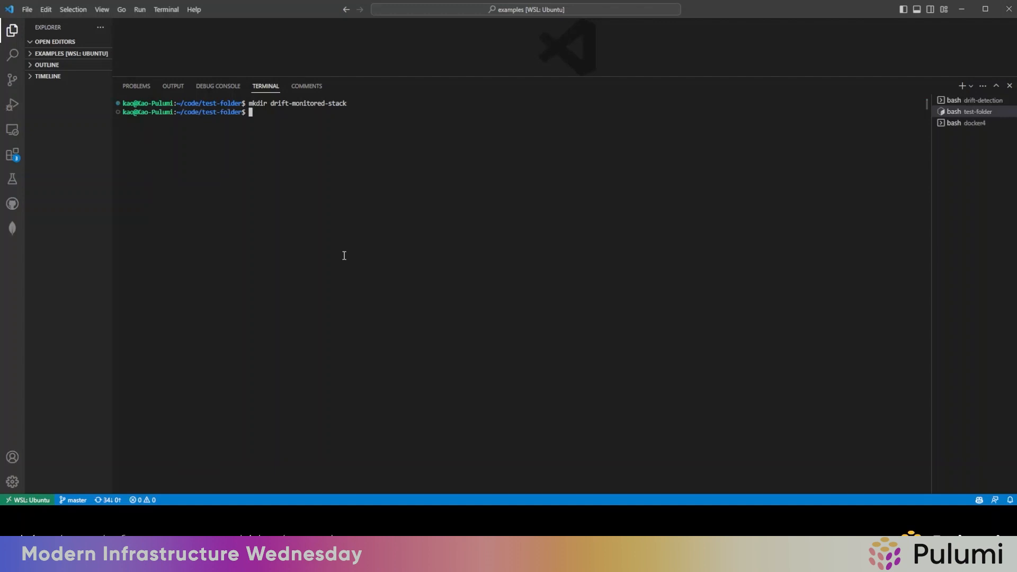
text(cd drift-monitored-stack/)
text(ls)
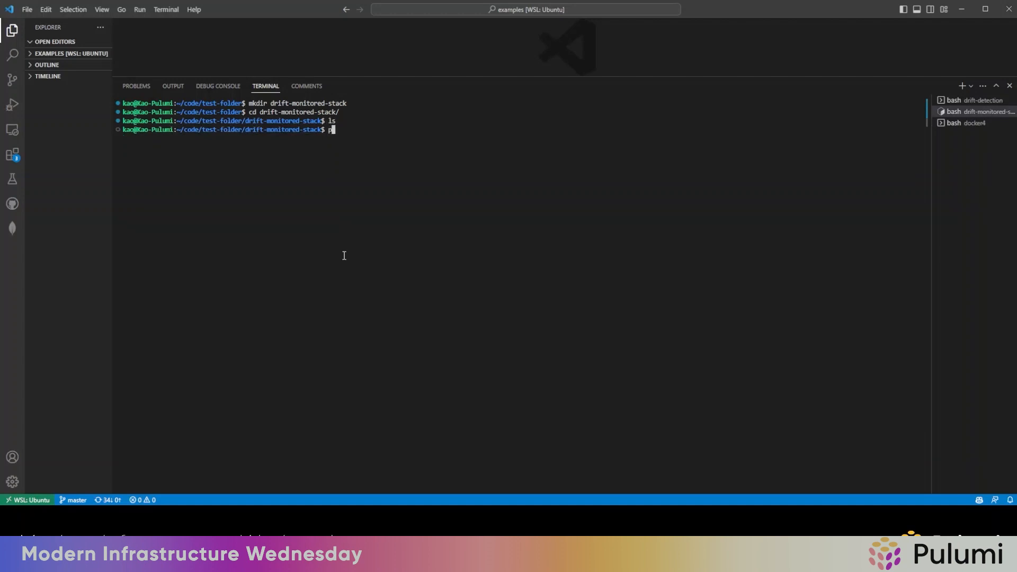
Launch pulumi new aws-python inside the new directory
text(ulumi new)
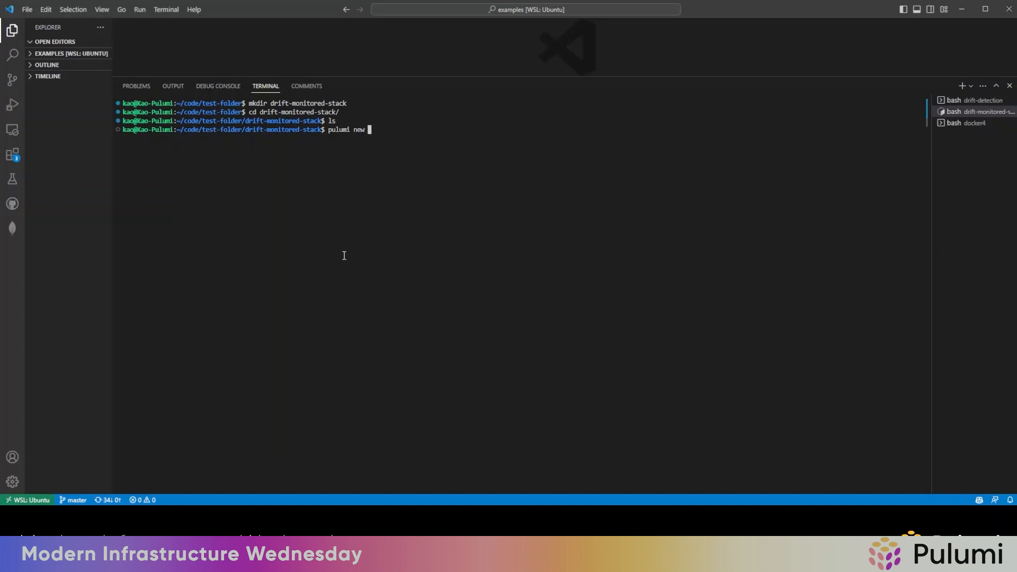
text(aws-p)
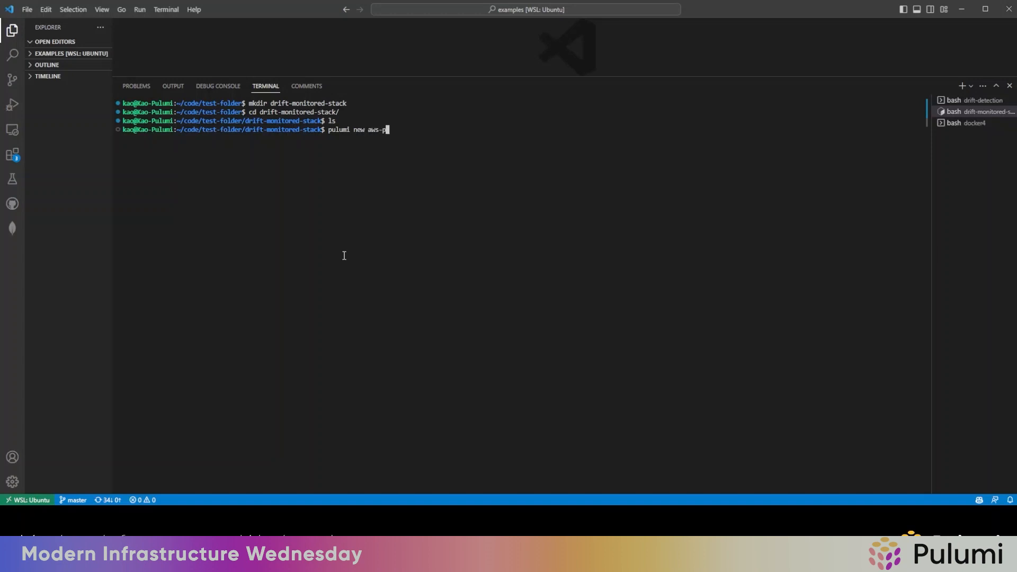
text(ython)
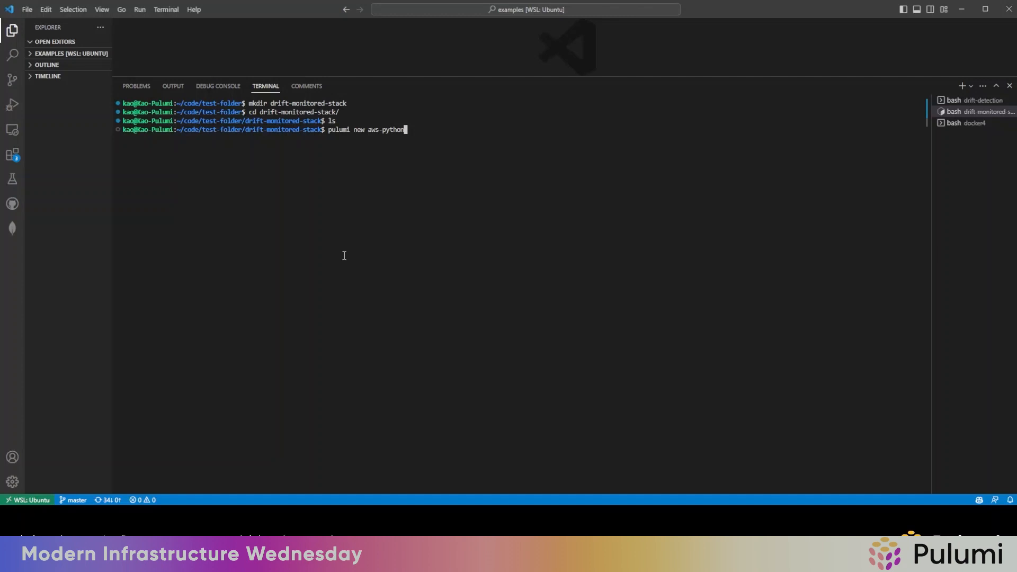
key(Return)
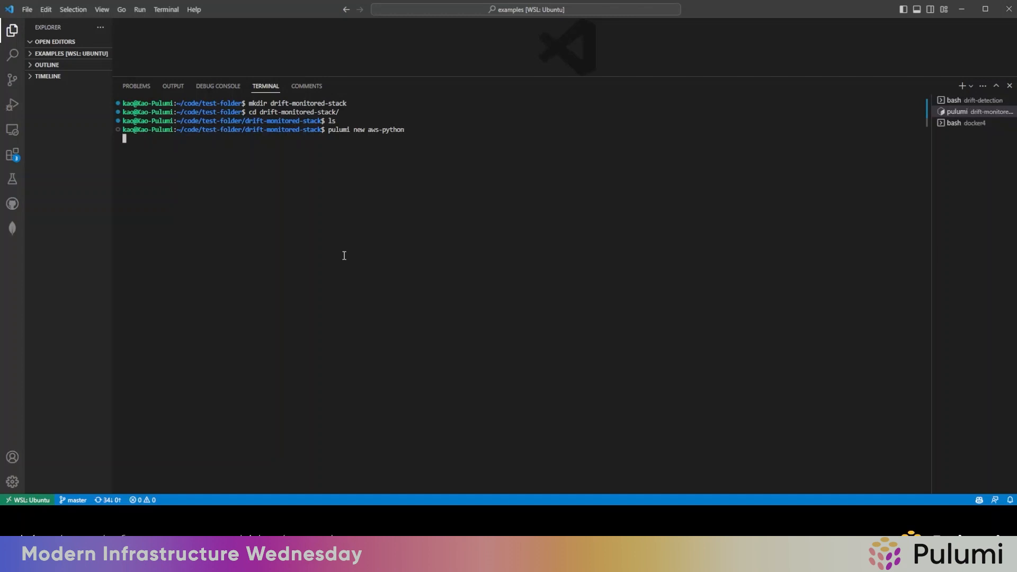
Accept the default project name and description, name the stack demo/dev and set a us-west region
key(Return)
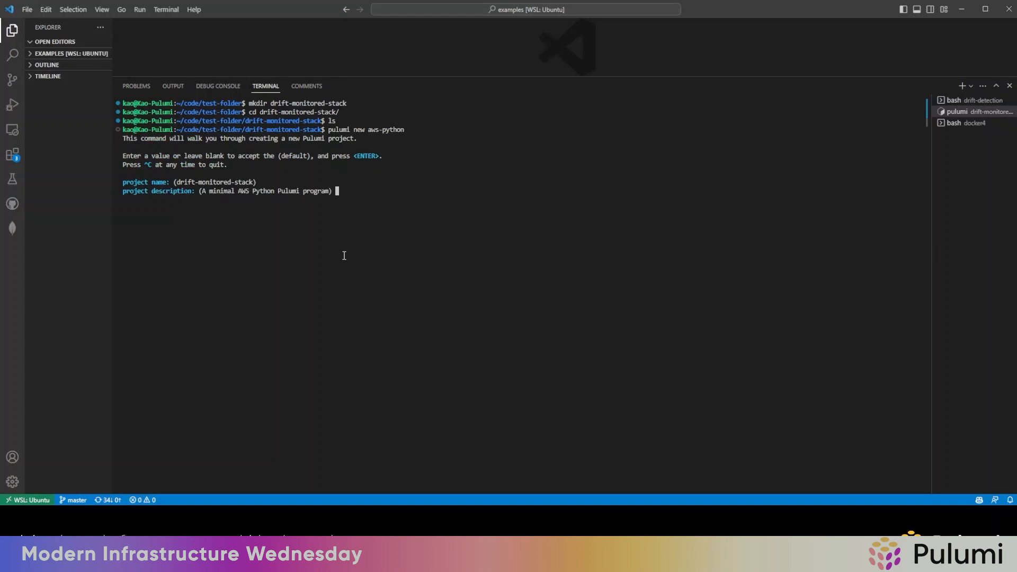
key(Return)
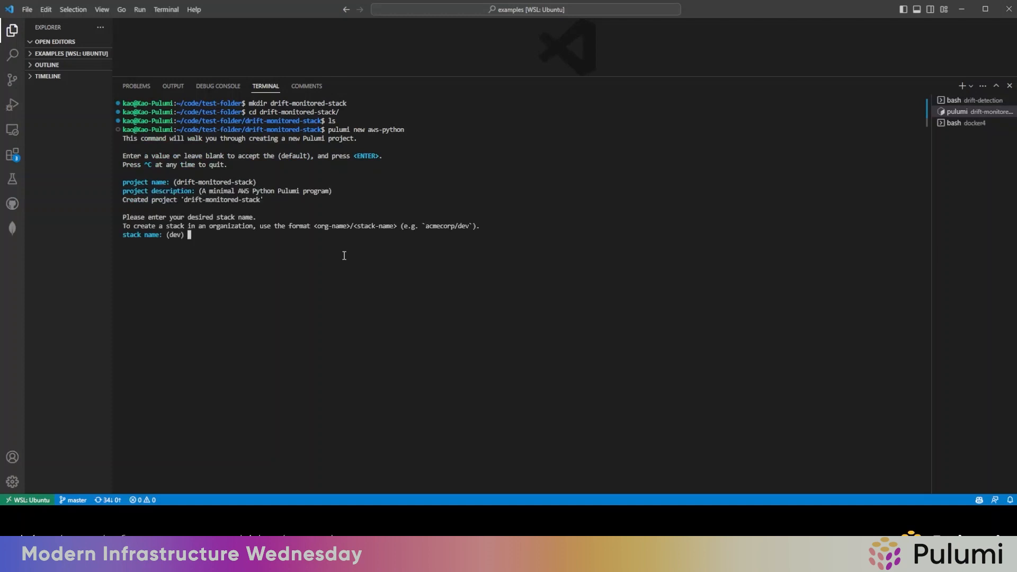
text(demo/dev)
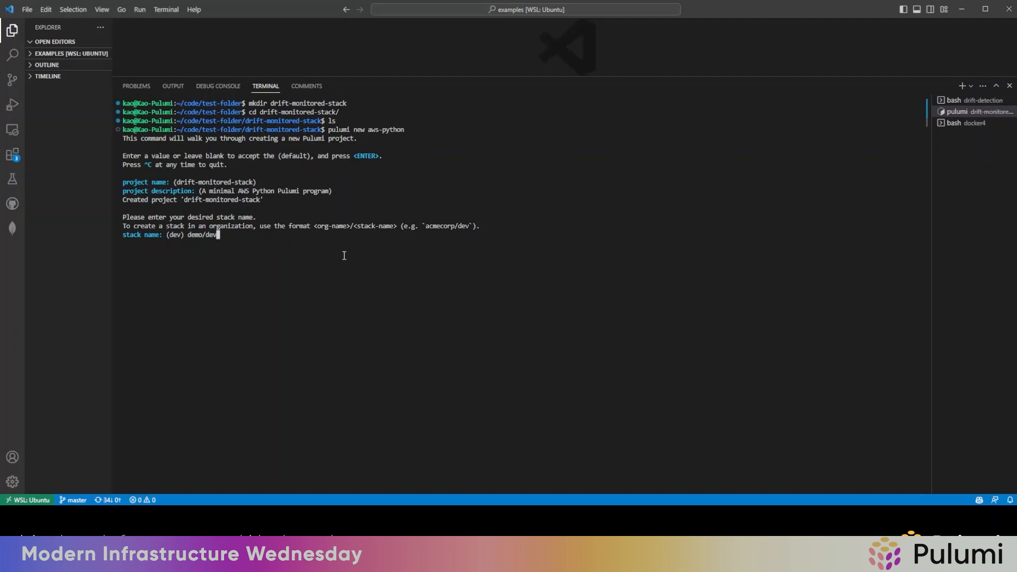
text(us-we)
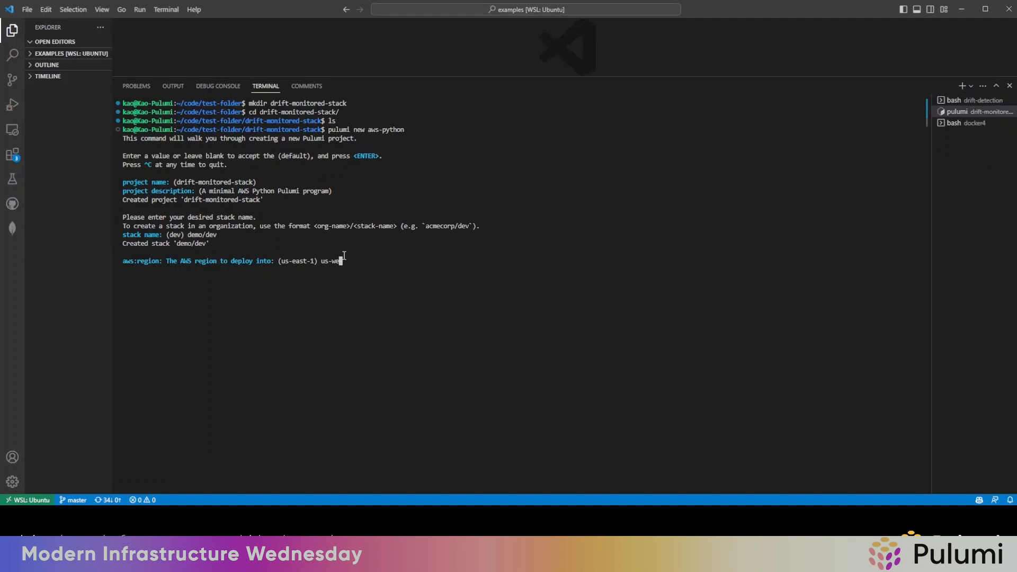
key(Return)
text(pu)
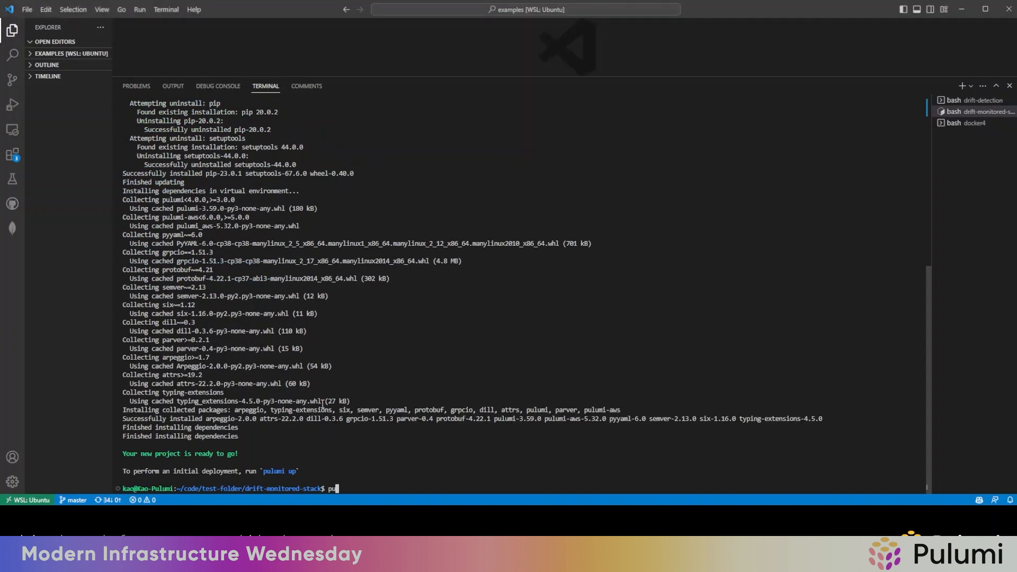
Run pulumi up to deploy demo/dev, creating the stack and the my-bucket S3 bucket
text(lumi up -f)
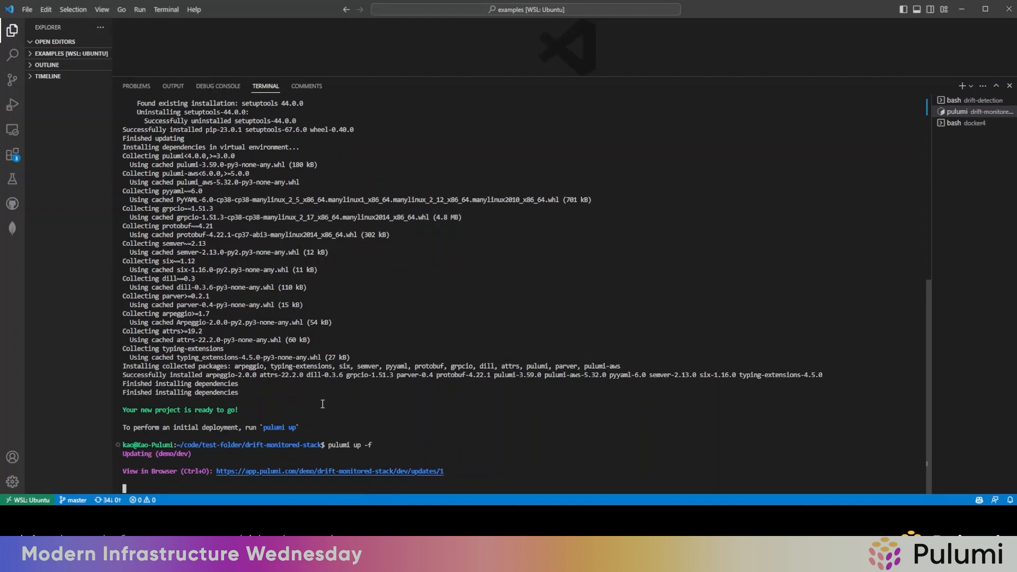
mouse_move(515, 432)
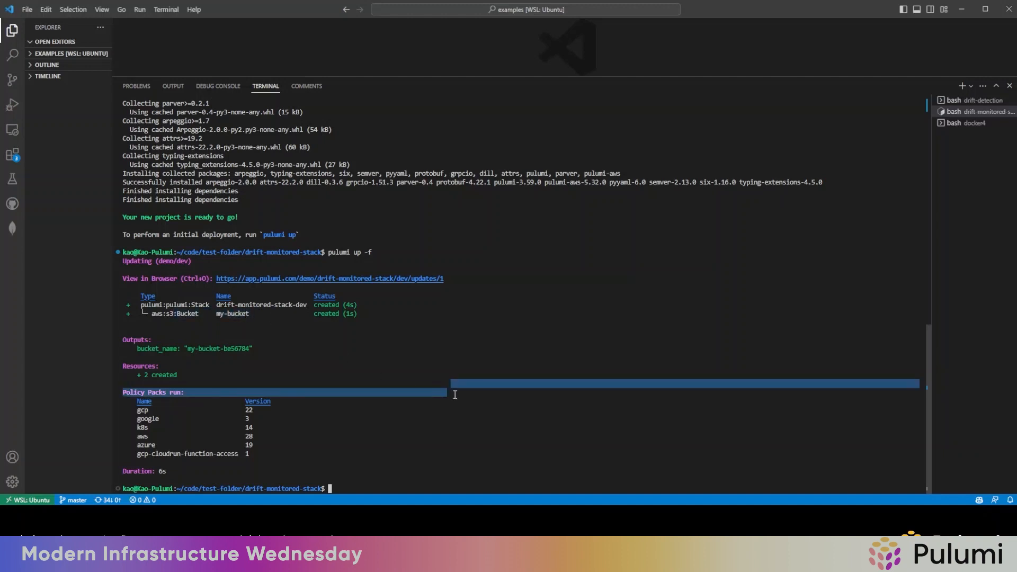
click(417, 357)
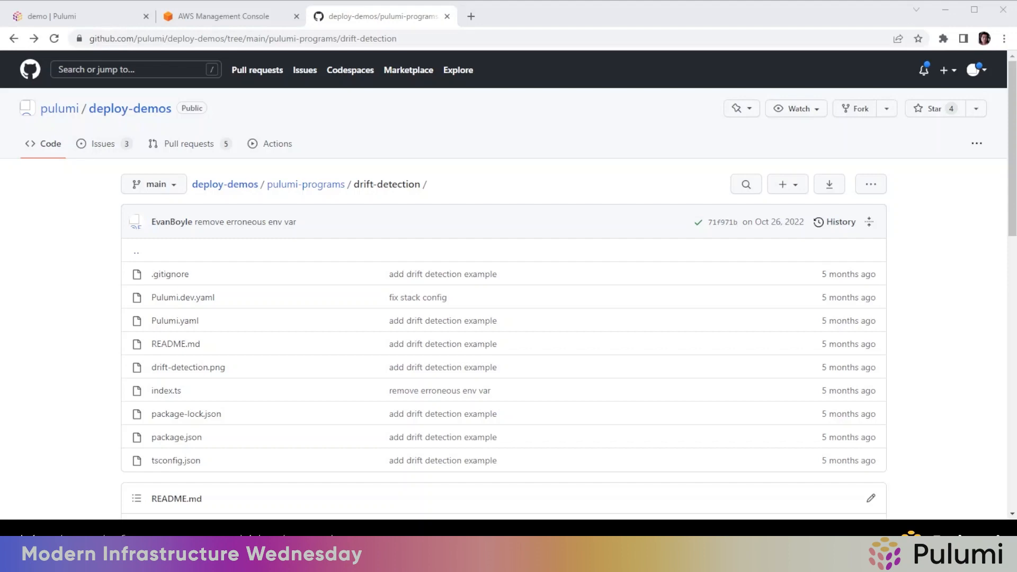
Review the drift-detection index.ts source in the deploy-demos repository
scroll(down, 3)
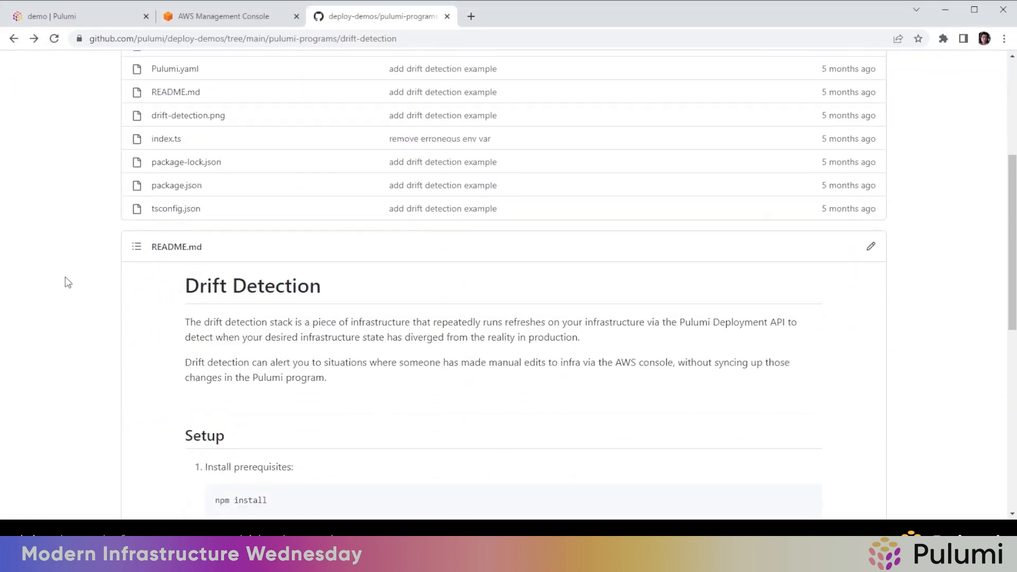
click(165, 138)
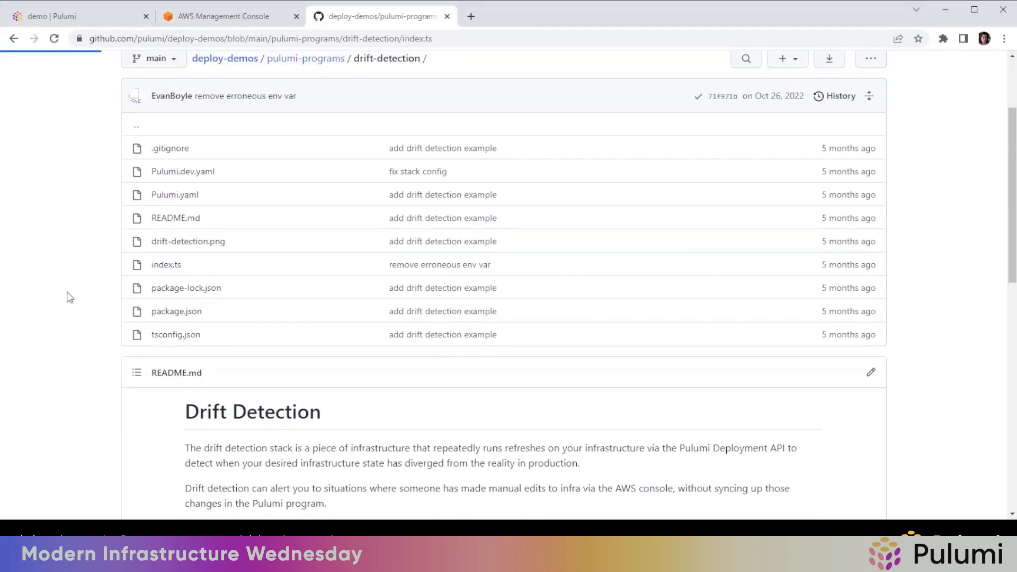
click(165, 264)
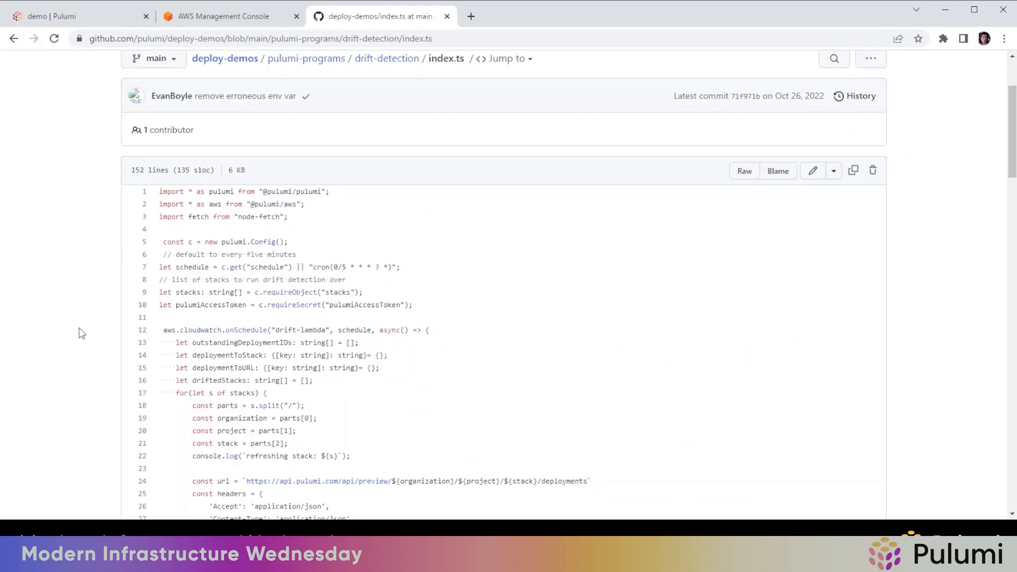
scroll(down, 3)
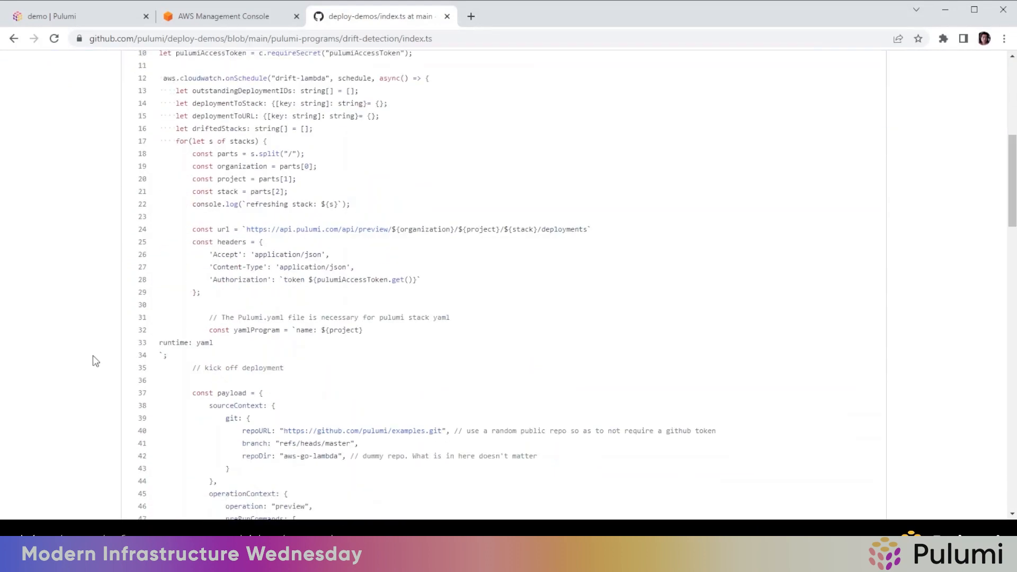
scroll(up, 3)
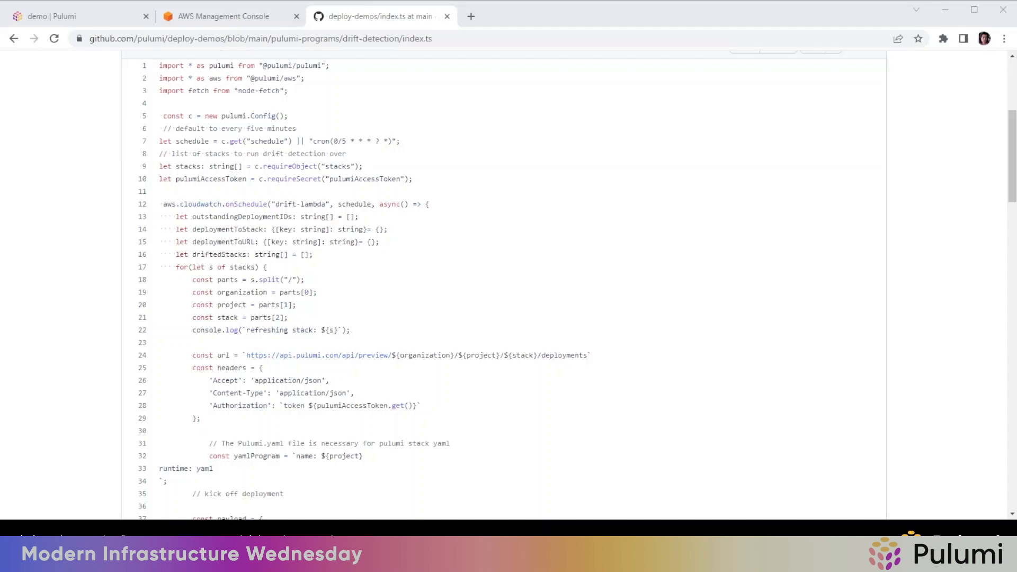
scroll(up, 3)
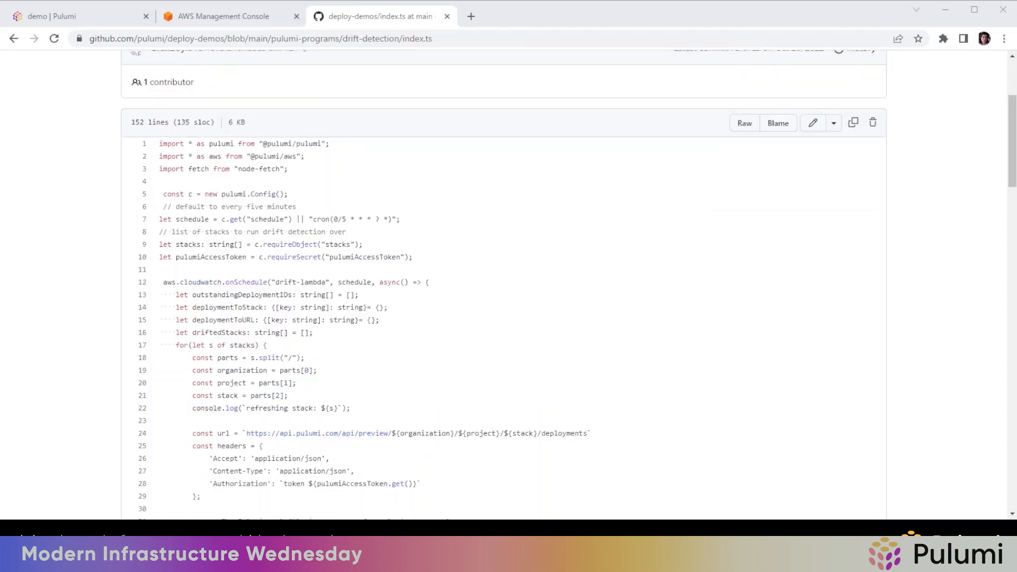
scroll(up, 3)
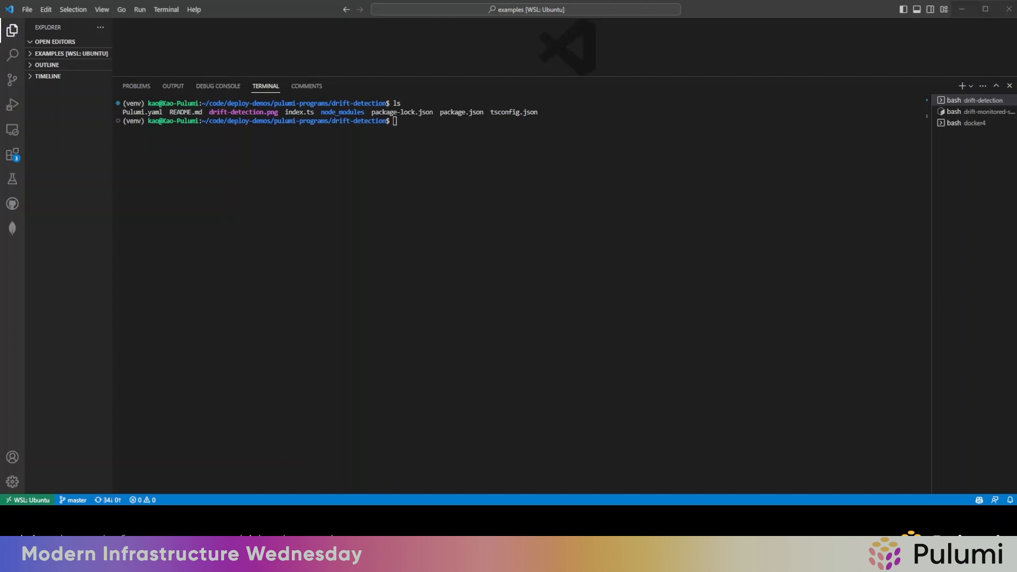
Install the npm dependencies and initialise the demo/dev stack
text(npm inst)
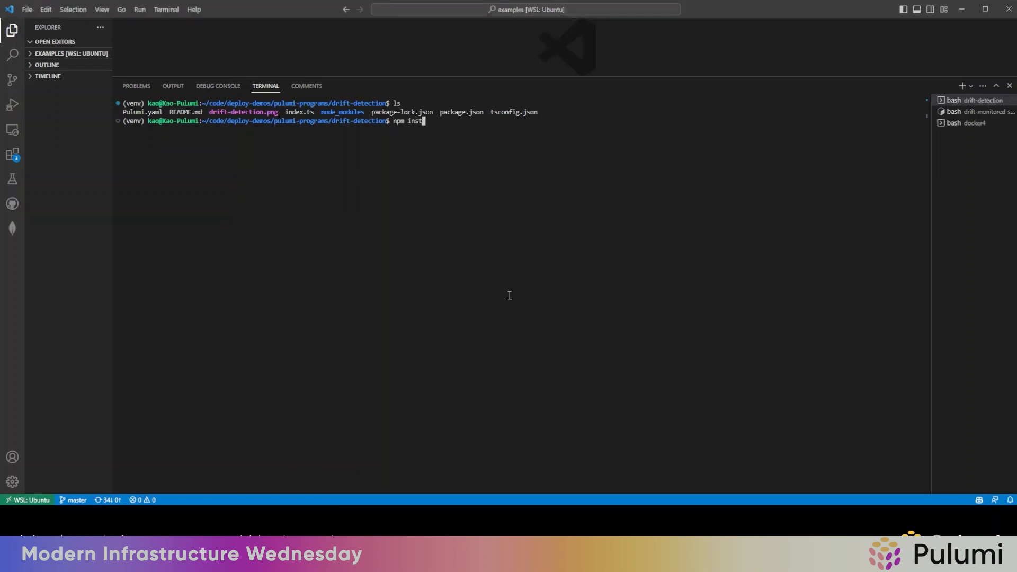
key(Return)
text(pulumi stack n)
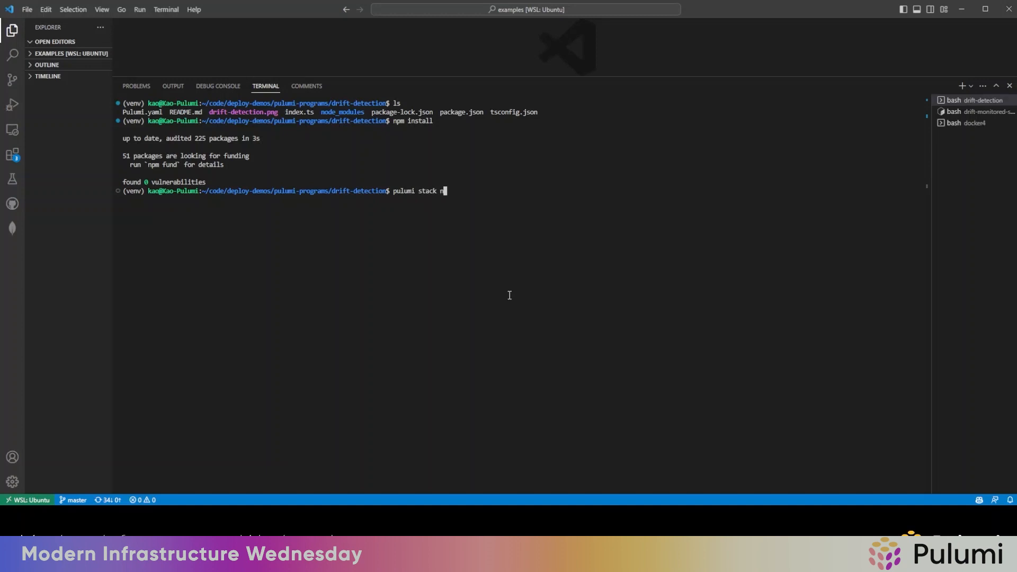
text(init d)
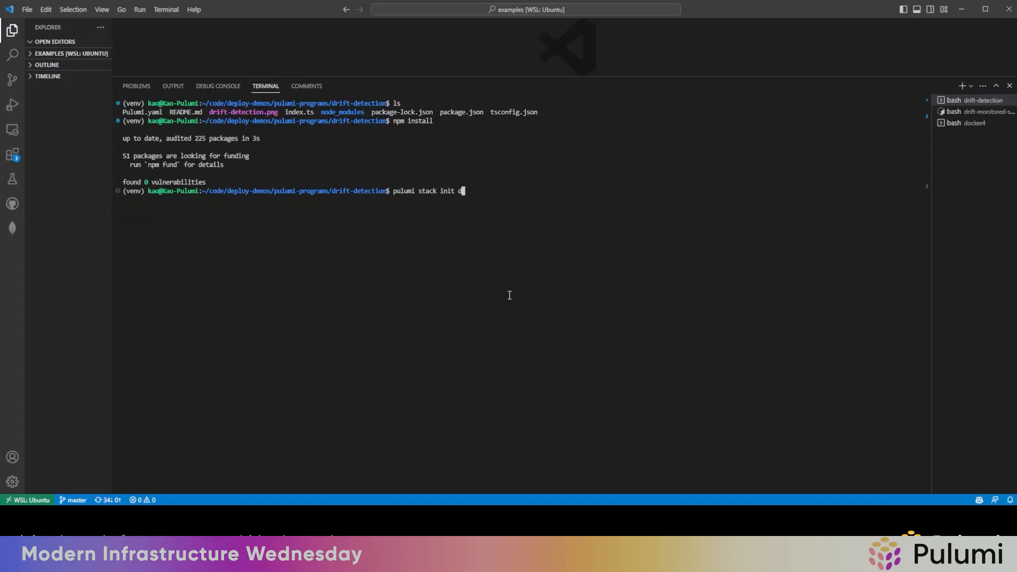
key(Return)
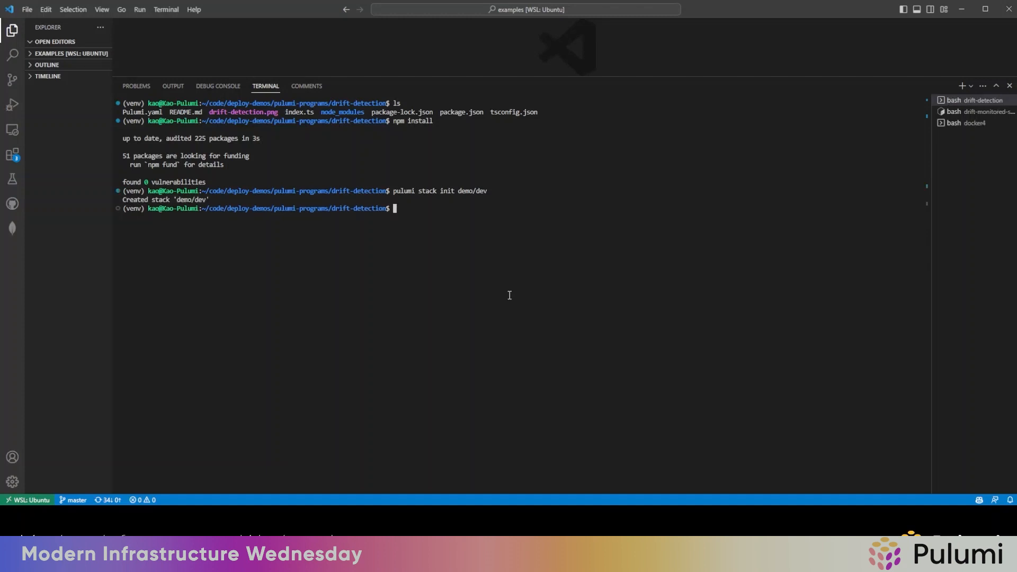
Set aws:region to us-west-2 and store pulumiAccessToken as a secret config value
text(pulumi config set aws)
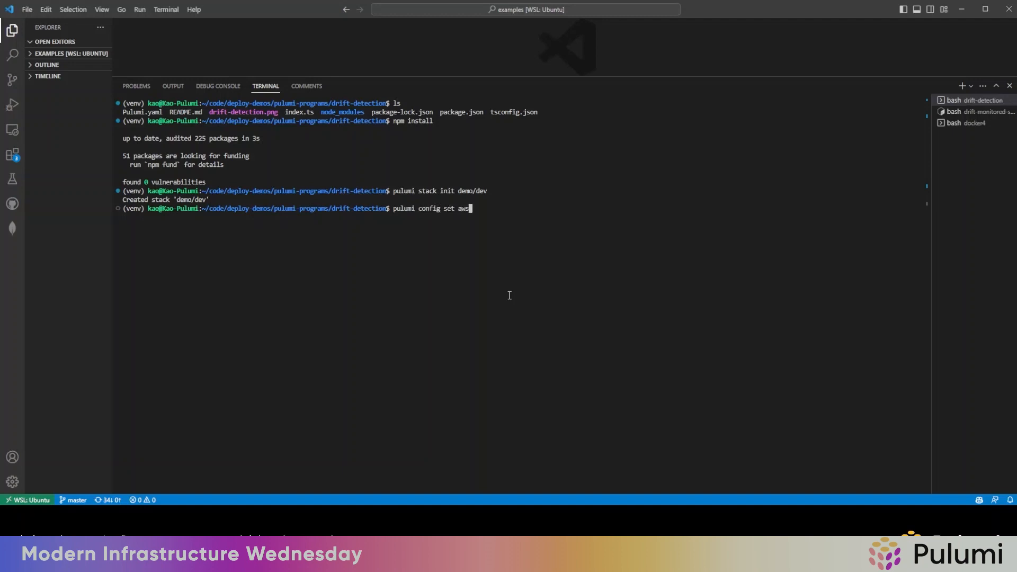
text(:region us-west)
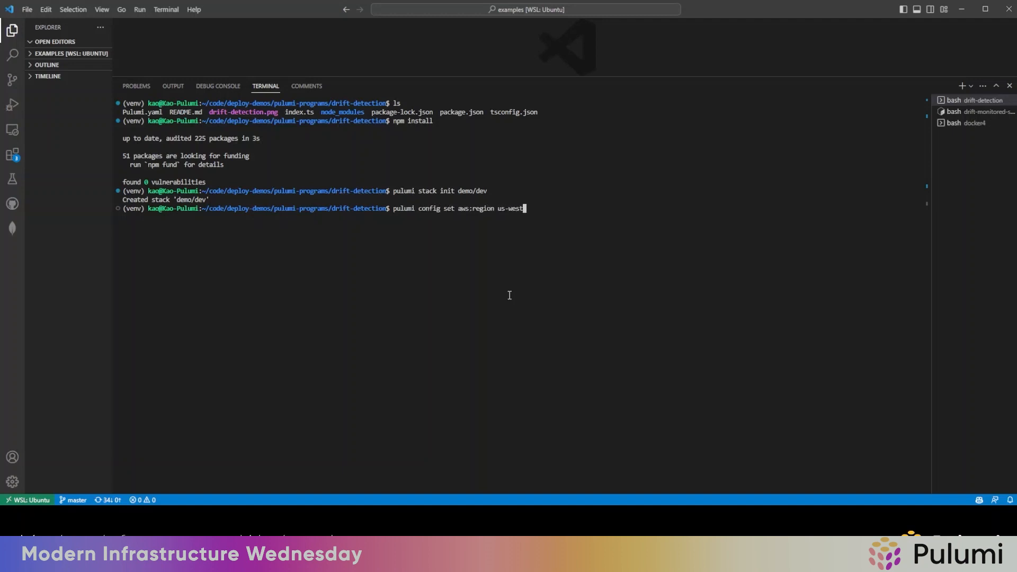
key(Return)
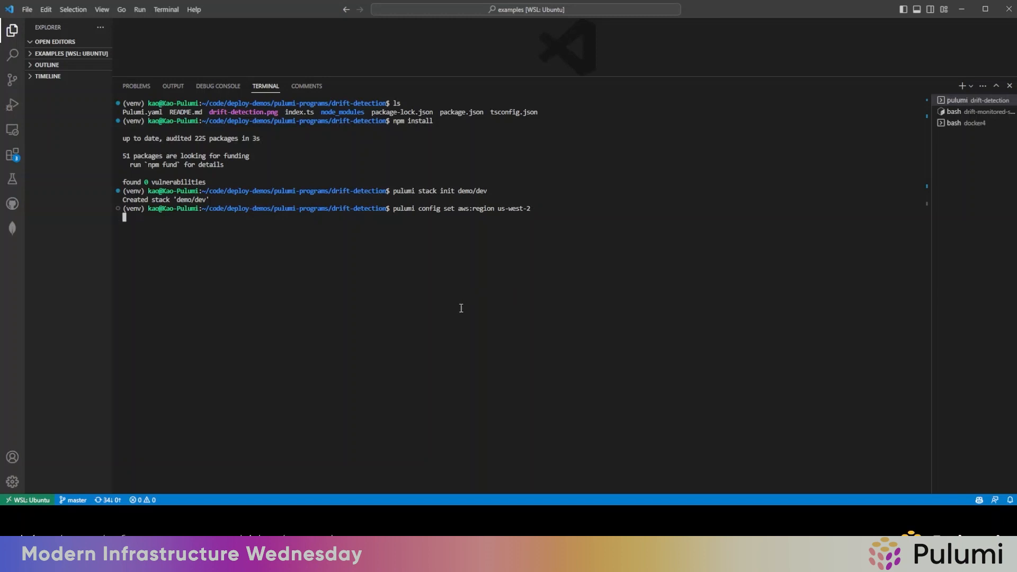
key(Return)
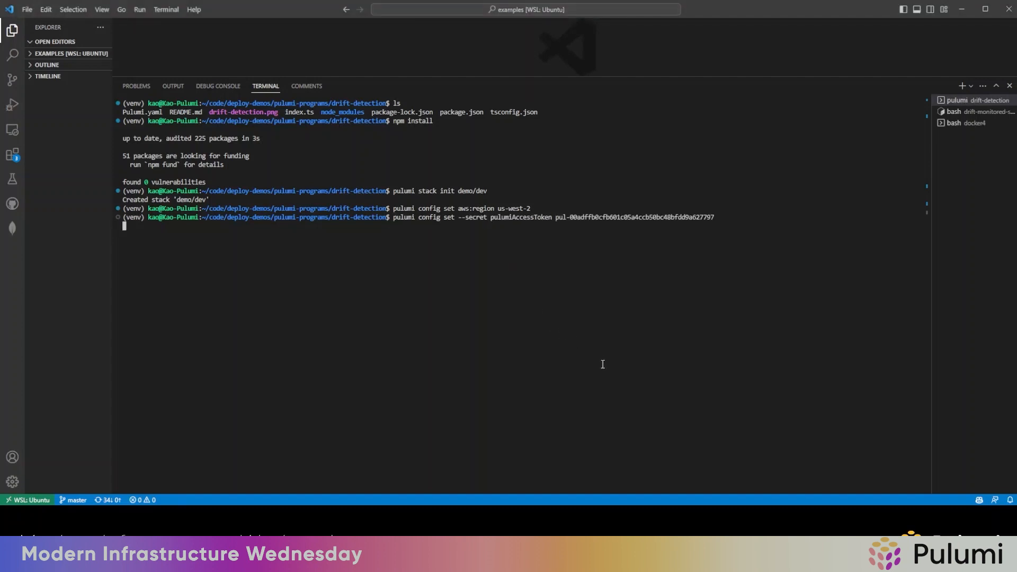
key(Return)
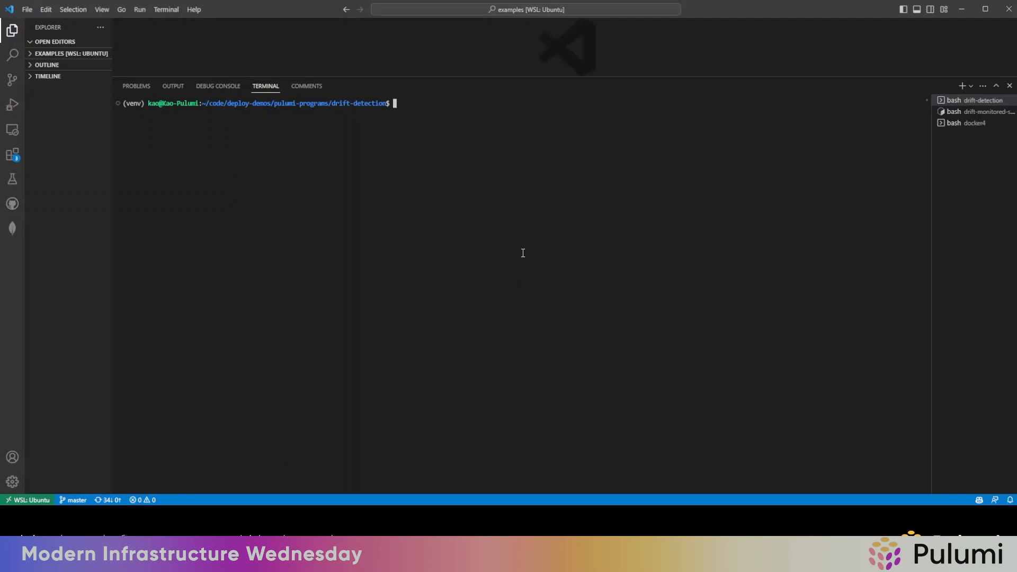
Set config path stacks[0] to demo/drift-monitored-stack/dev, then begin a pulumi up command
text(pulu)
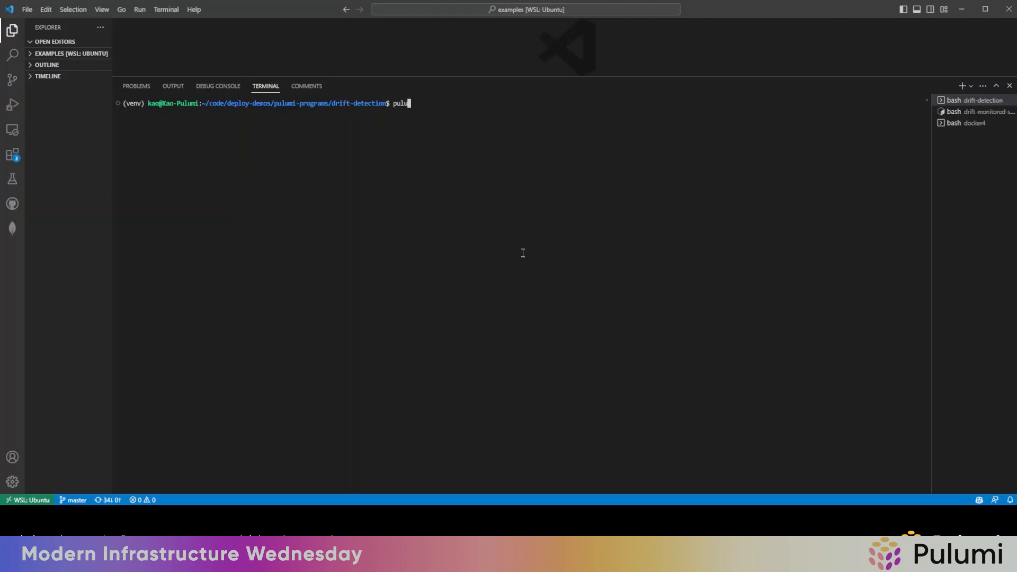
text(mi config set)
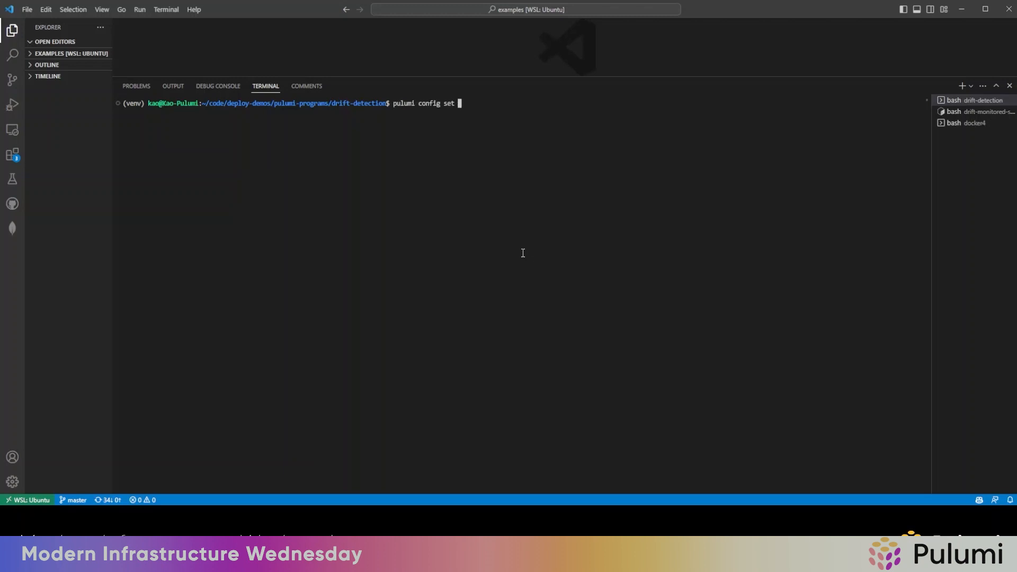
text(--path st)
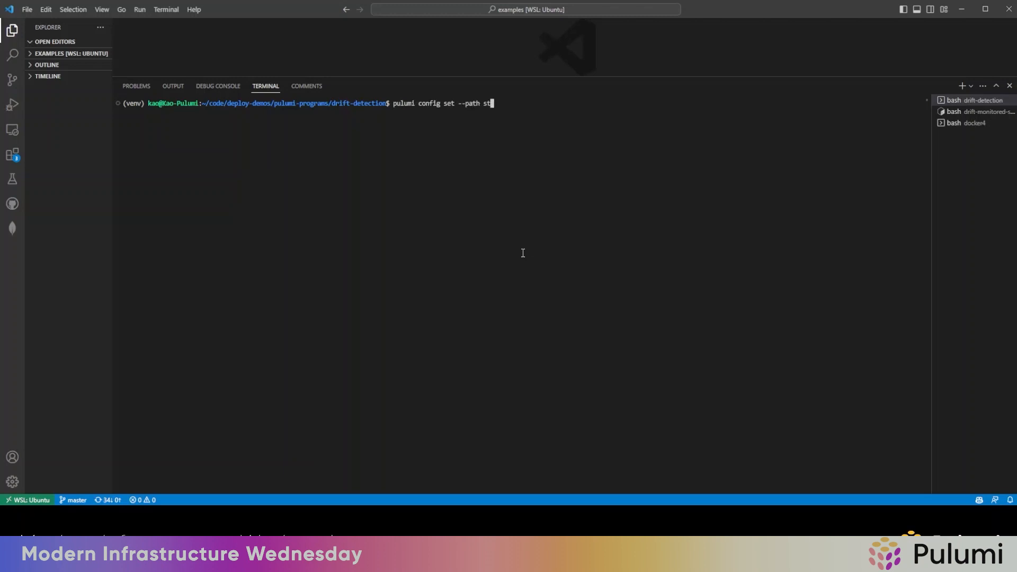
text(acks[)
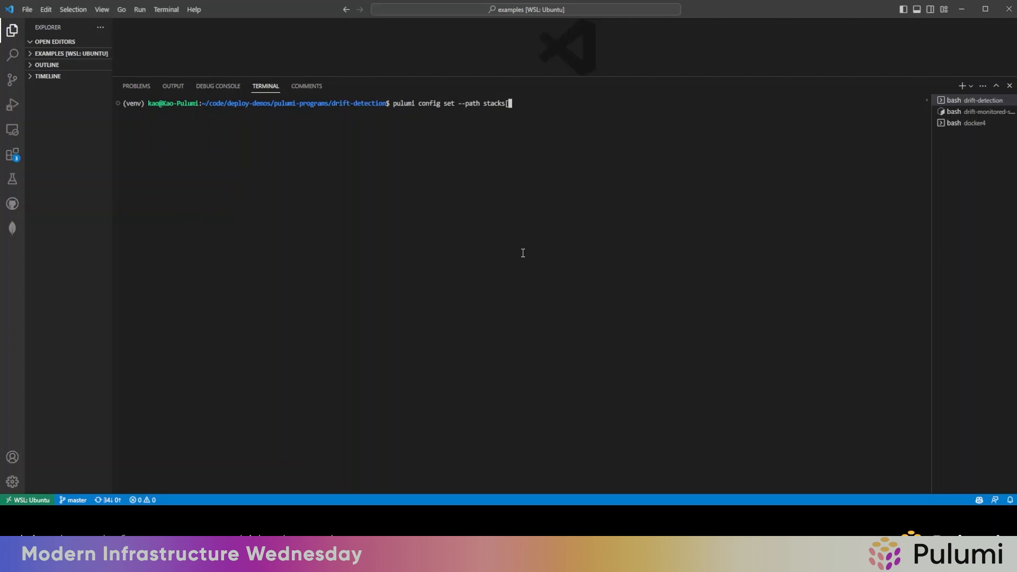
text(0])
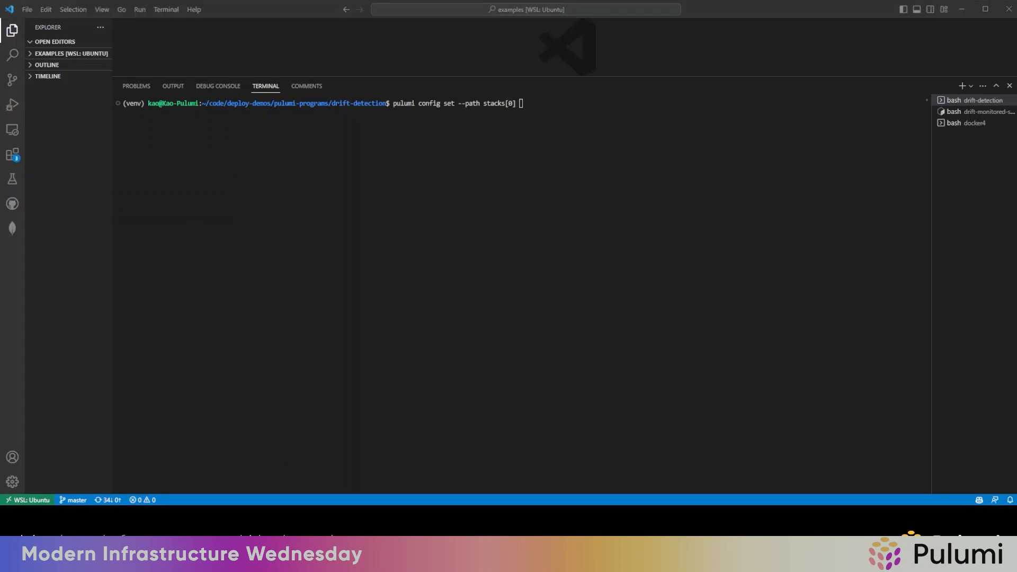
text(demo)
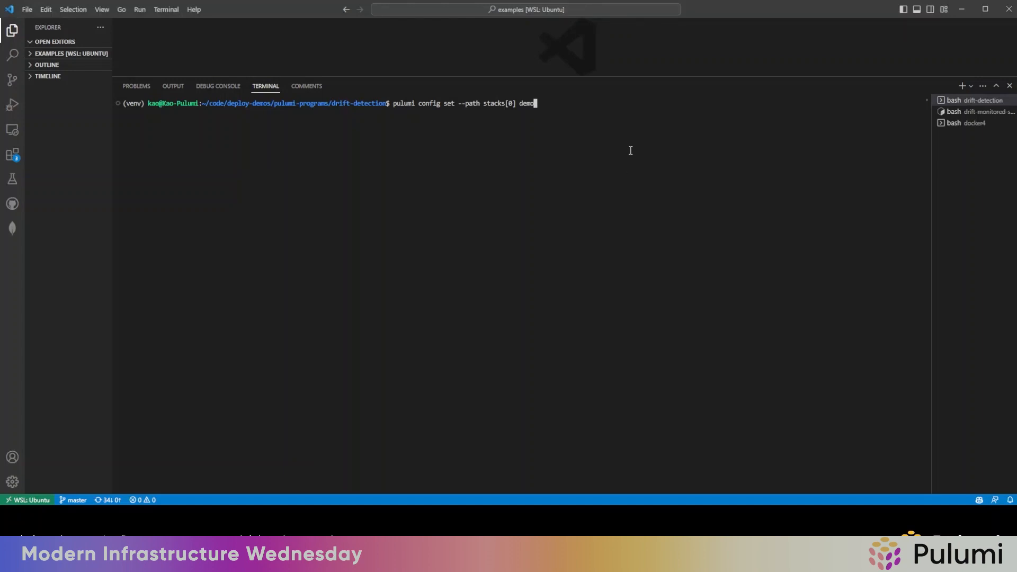
mouse_move(934, 183)
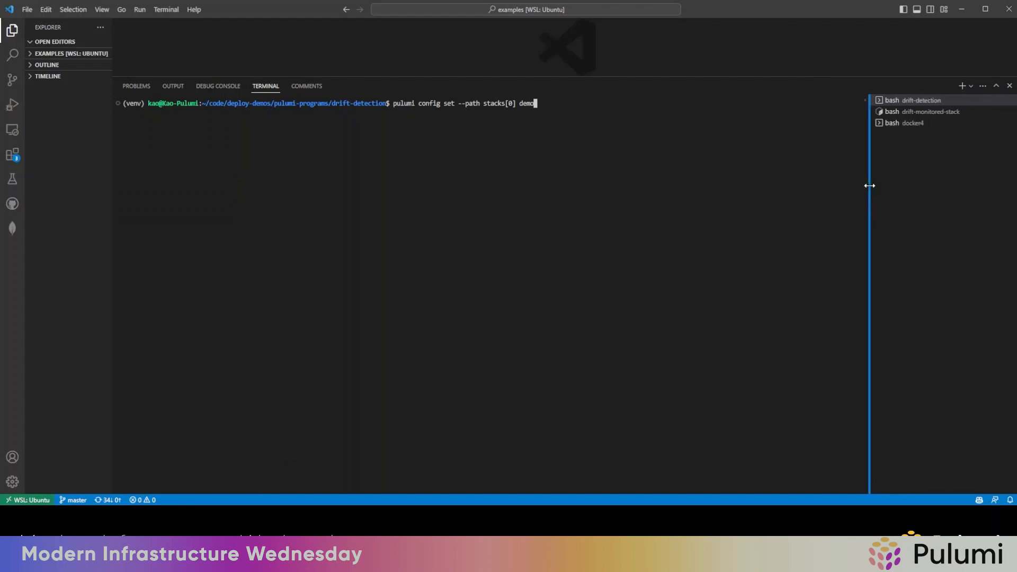
mouse_move(548, 103)
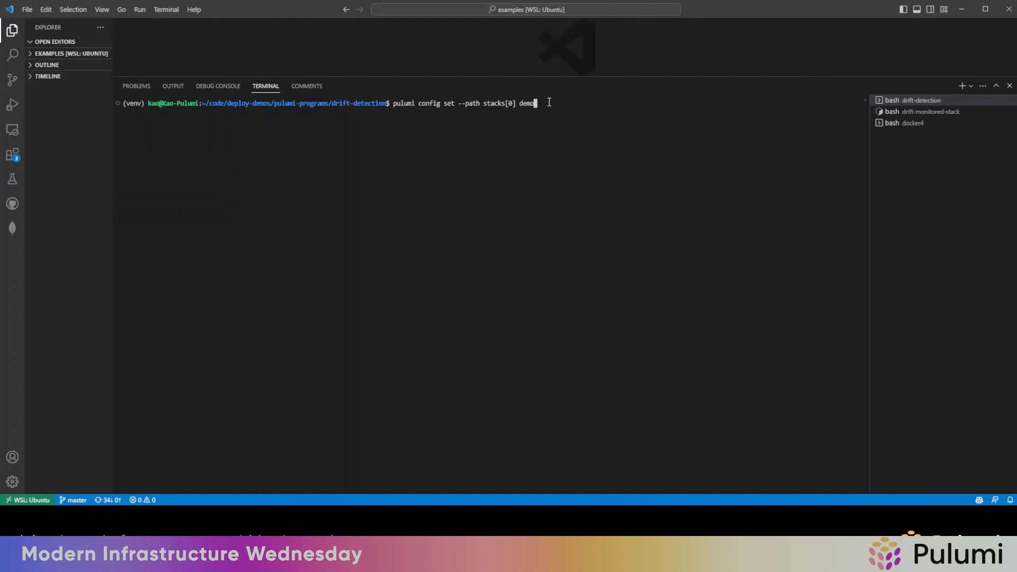
text(/drift-)
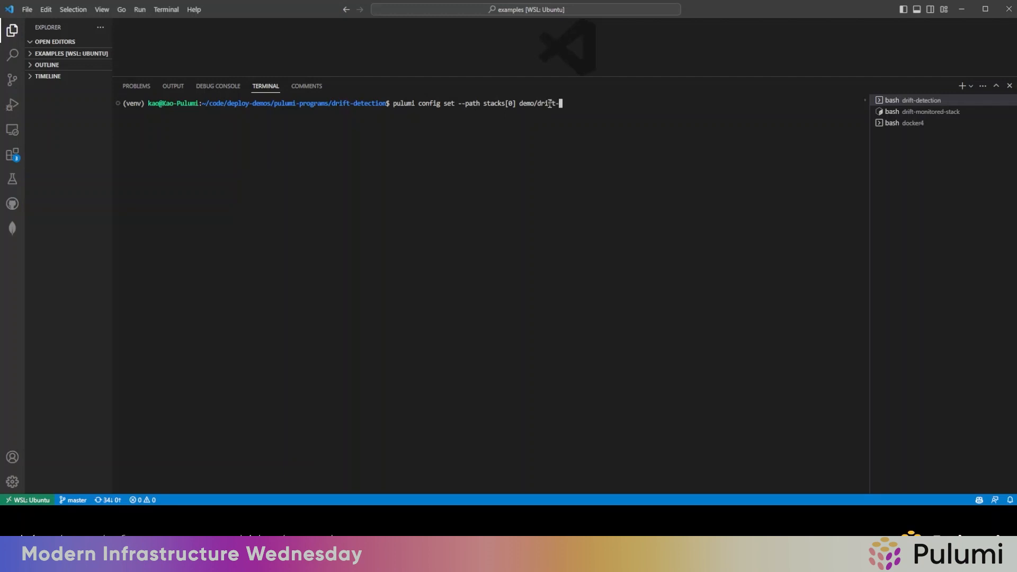
text(monitored-stack/dev)
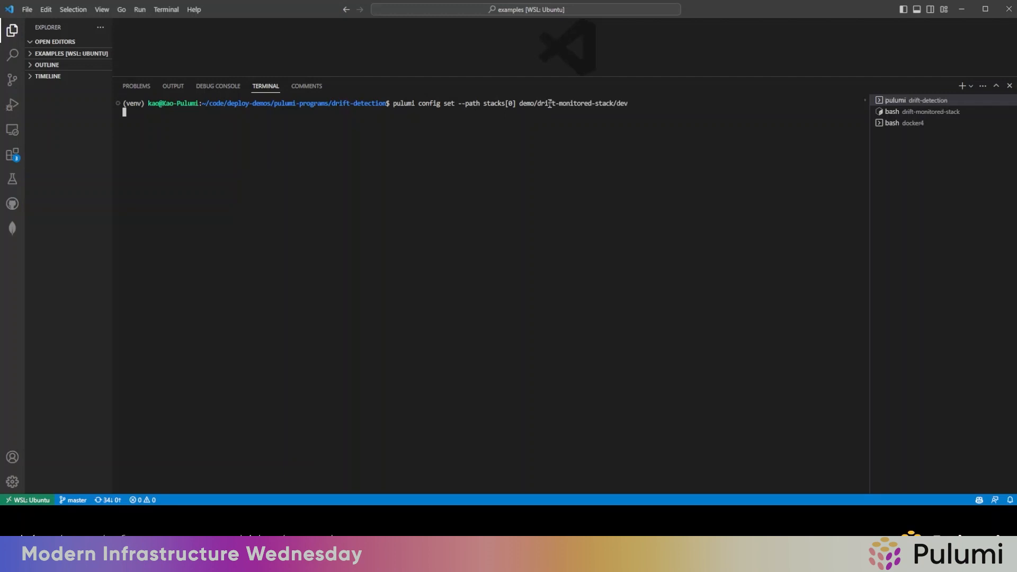
key(Return)
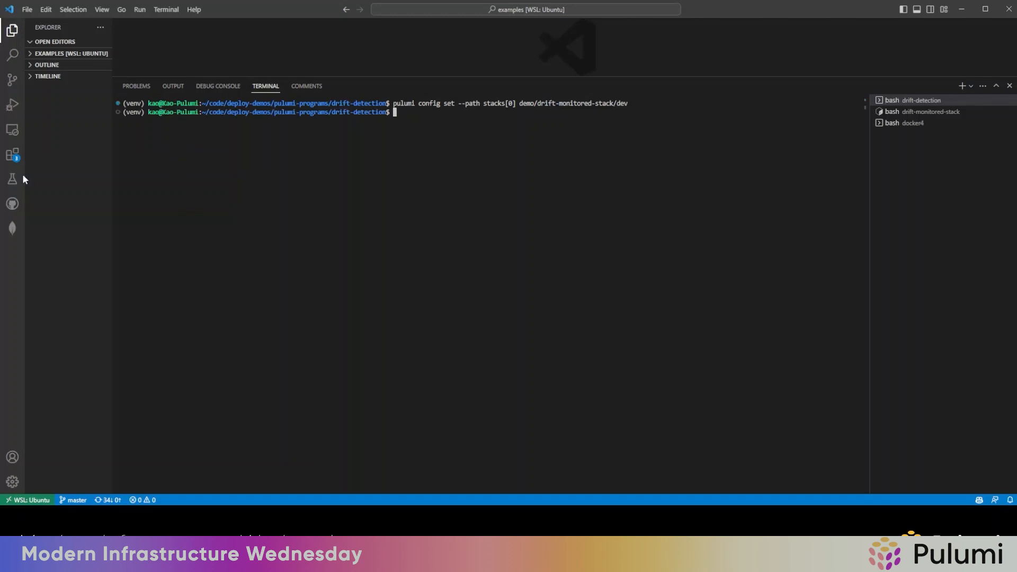
mouse_move(444, 298)
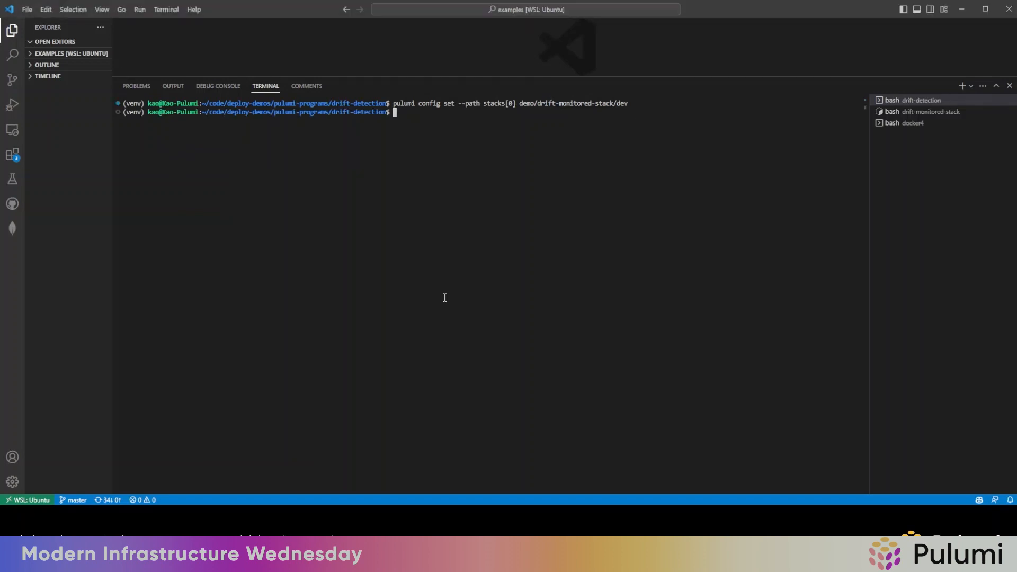
text(pulumi up)
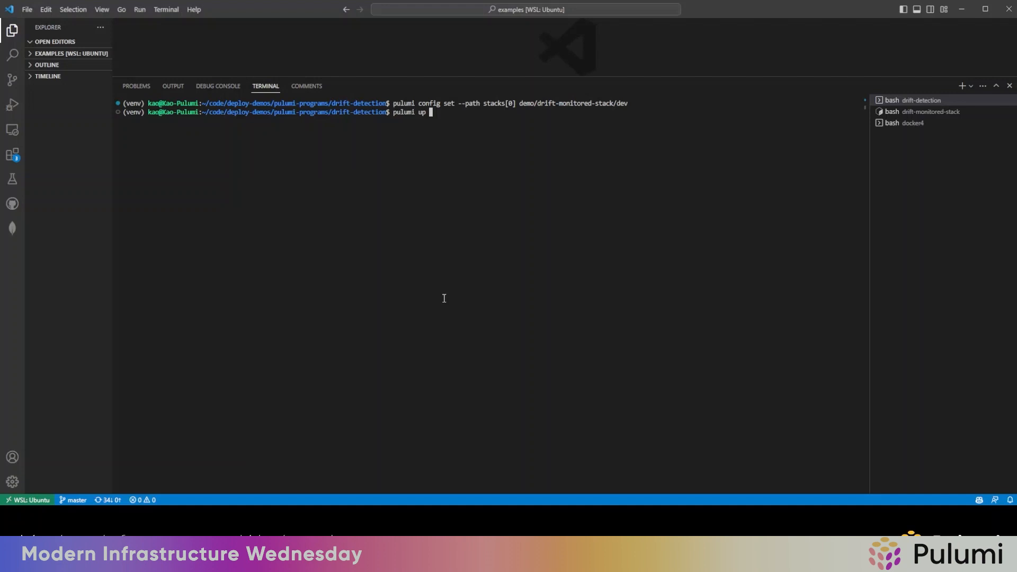
Deploy the drift-detection stack, creating 16 resources including drift-lambda and its event rule
key(Return)
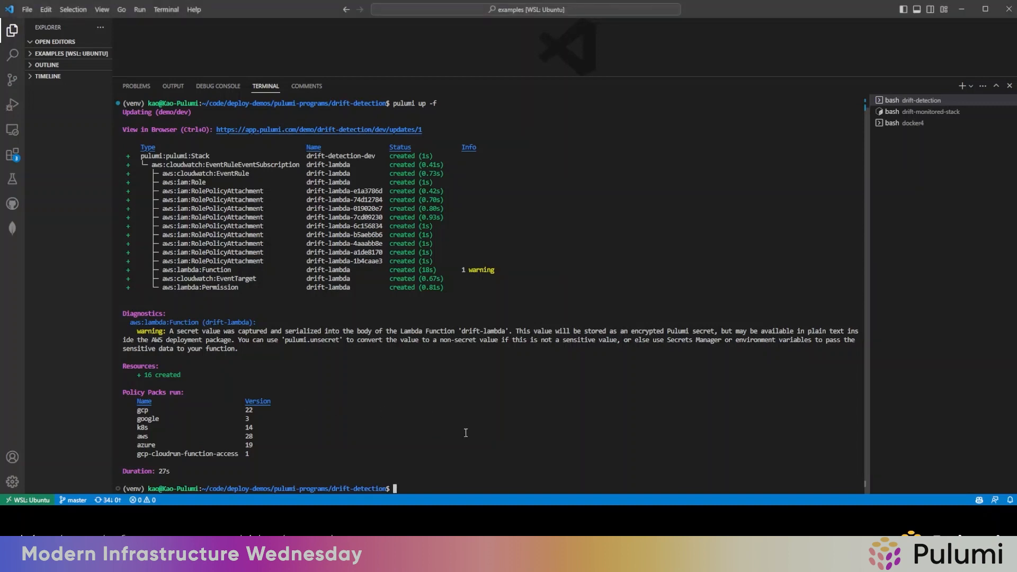
Follow pulumi logs -f to watch drift-lambda refresh demo/drift-monitored-stack/dev and poll deployments
text(pulumi logs)
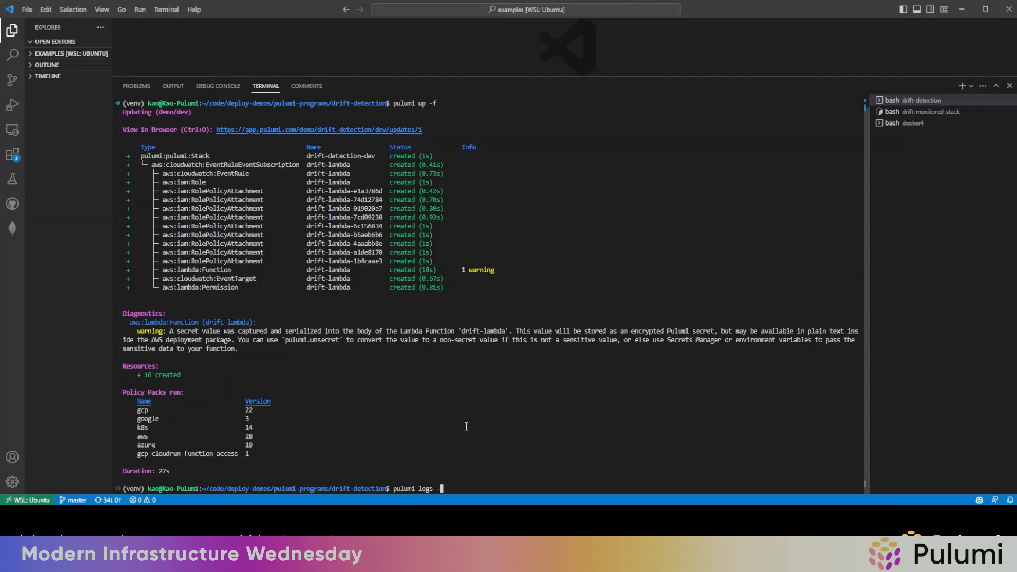
text(-f)
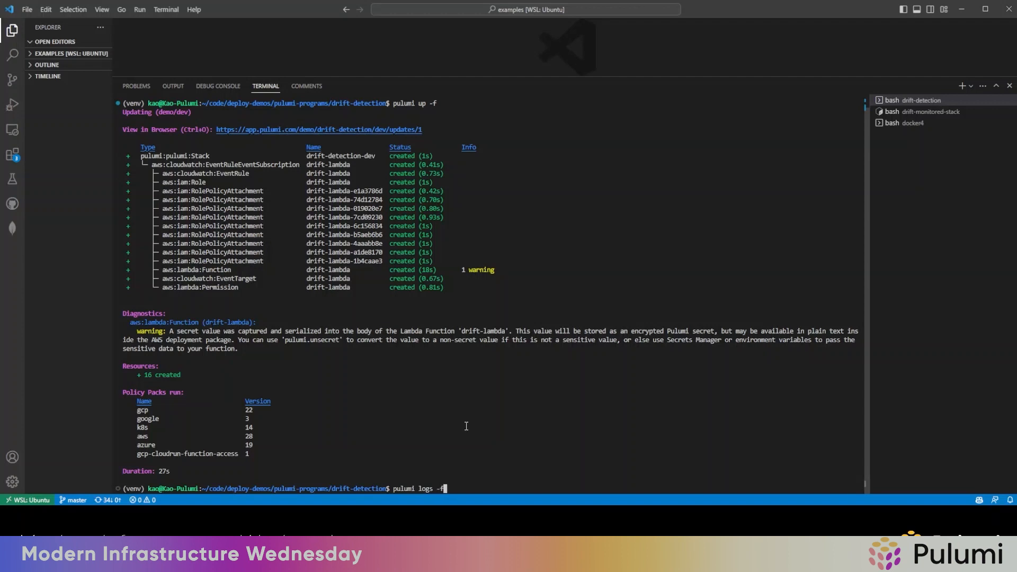
key(Return)
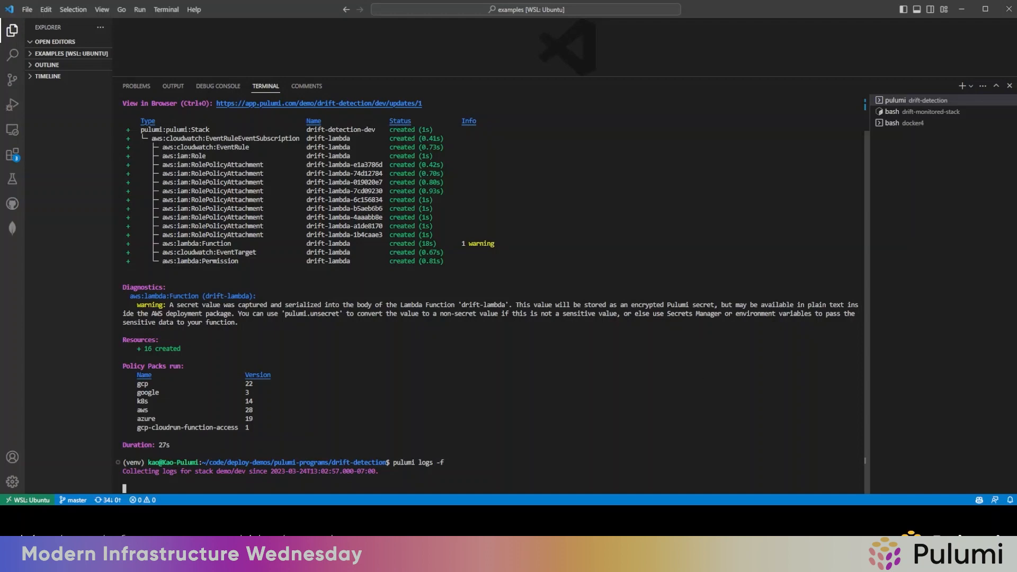
scroll(down, 3)
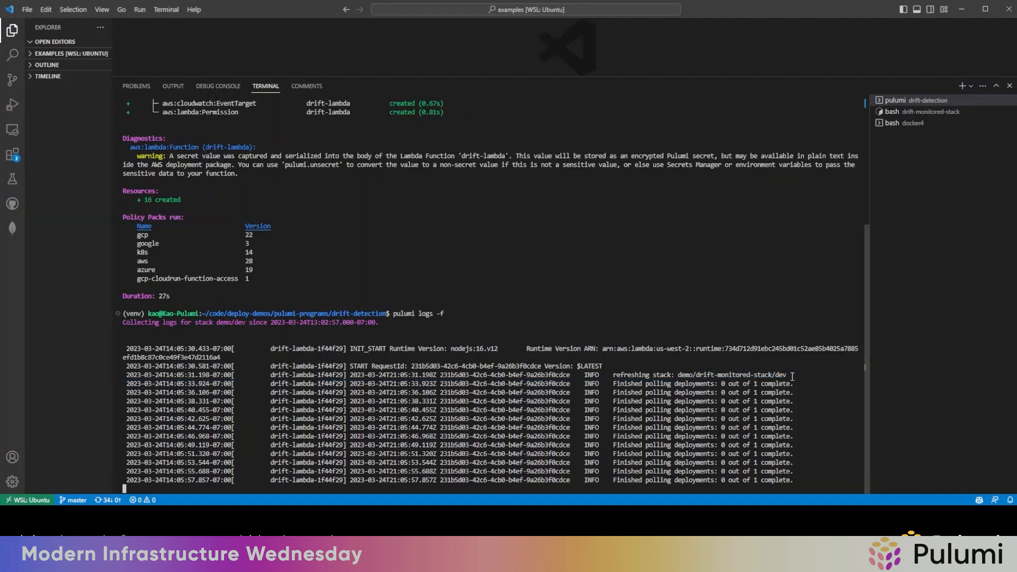
scroll(down, 3)
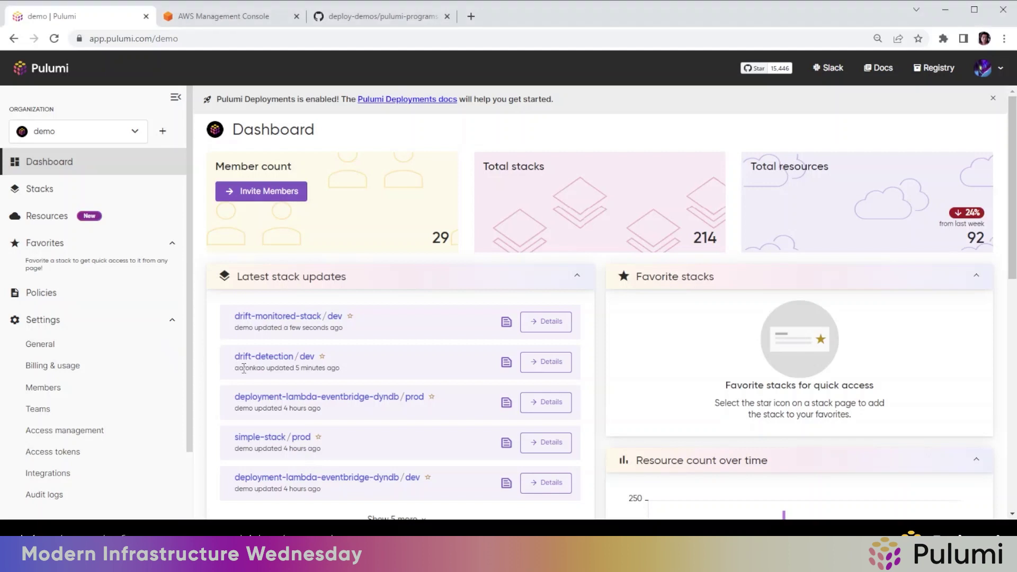
mouse_move(507, 339)
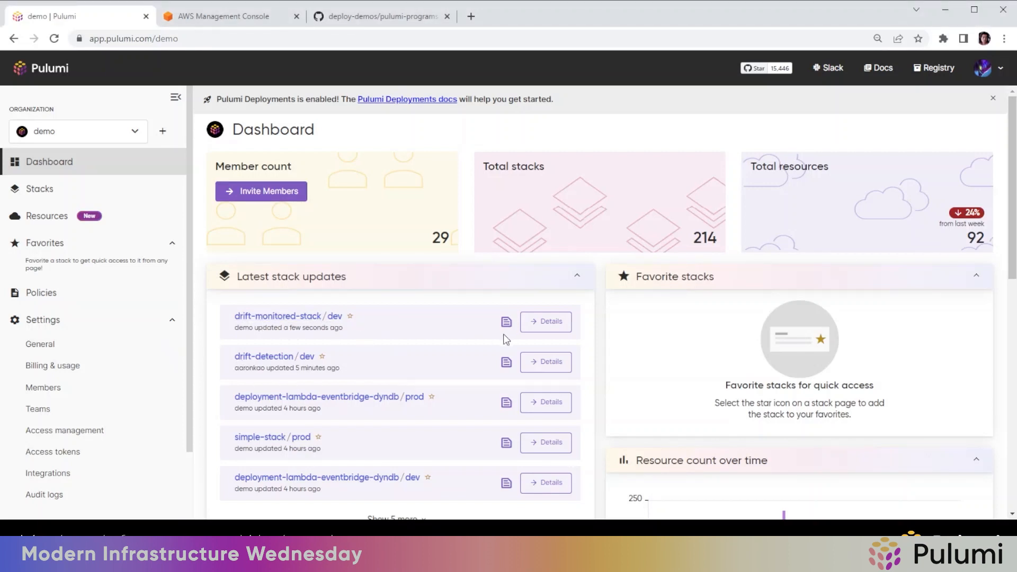
mouse_move(546, 322)
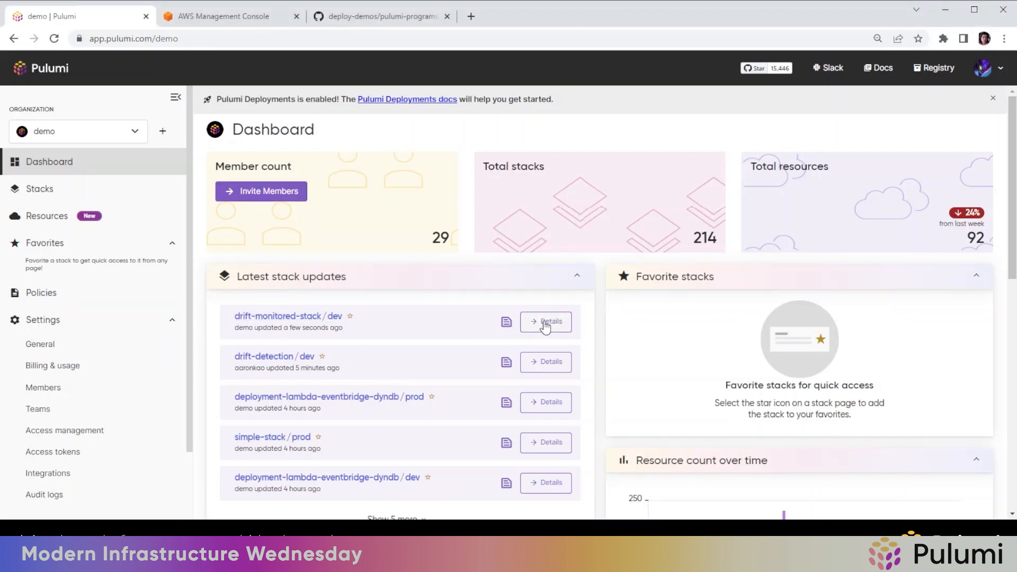
View drift-monitored-stack/dev activity showing refresh Update #2 succeeded and Update #3 preview
click(545, 322)
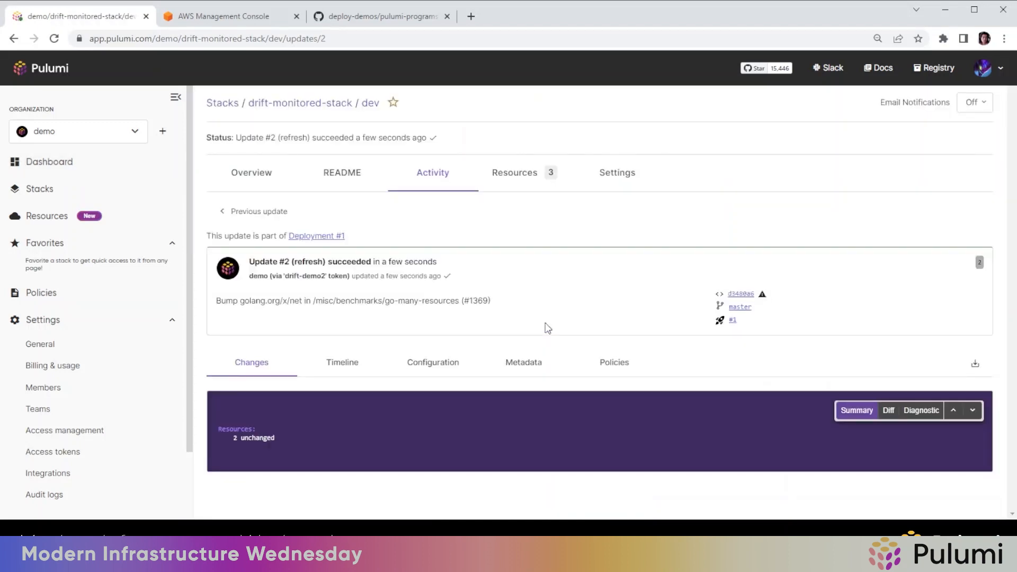
mouse_move(580, 254)
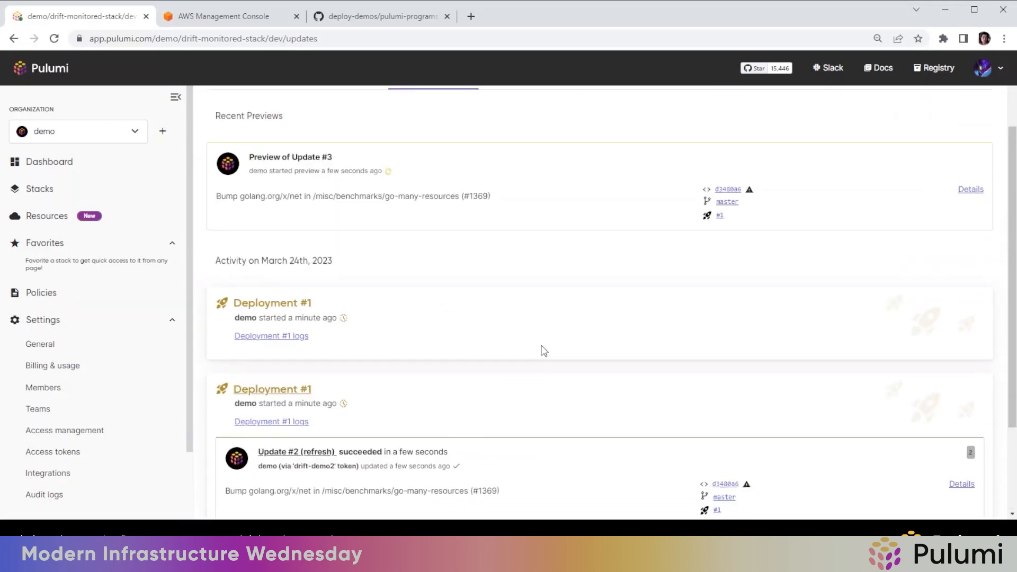
scroll(down, 3)
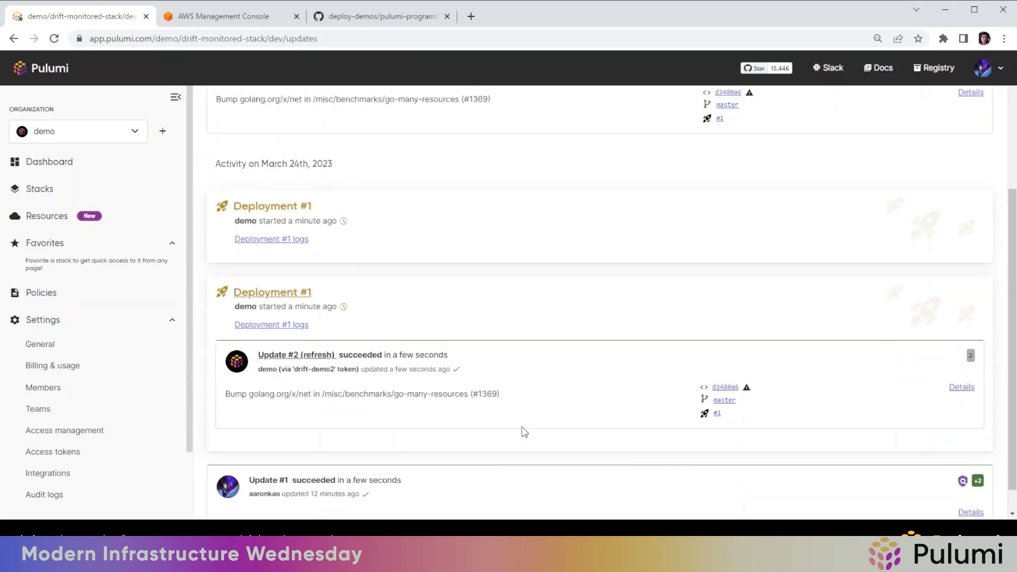
scroll(up, 3)
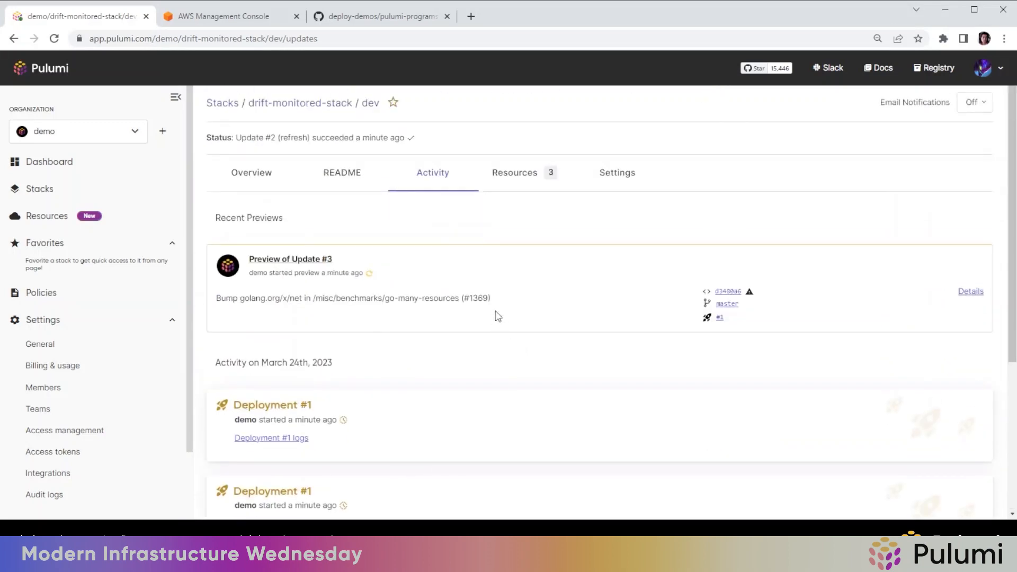
scroll(down, 3)
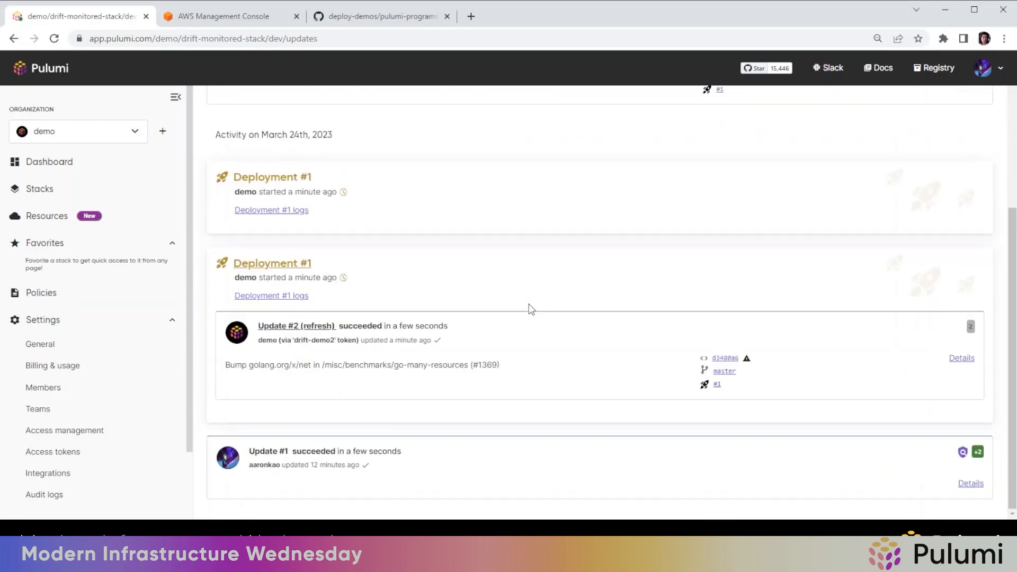
scroll(up, 3)
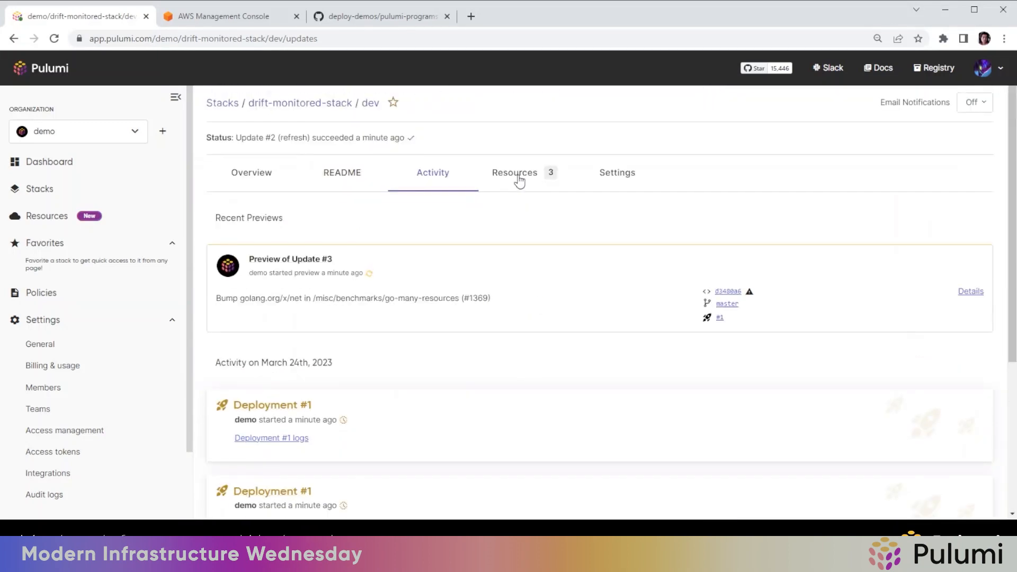
From the stack's Resources list, open the my-bucket S3 bucket in the AWS console
click(514, 173)
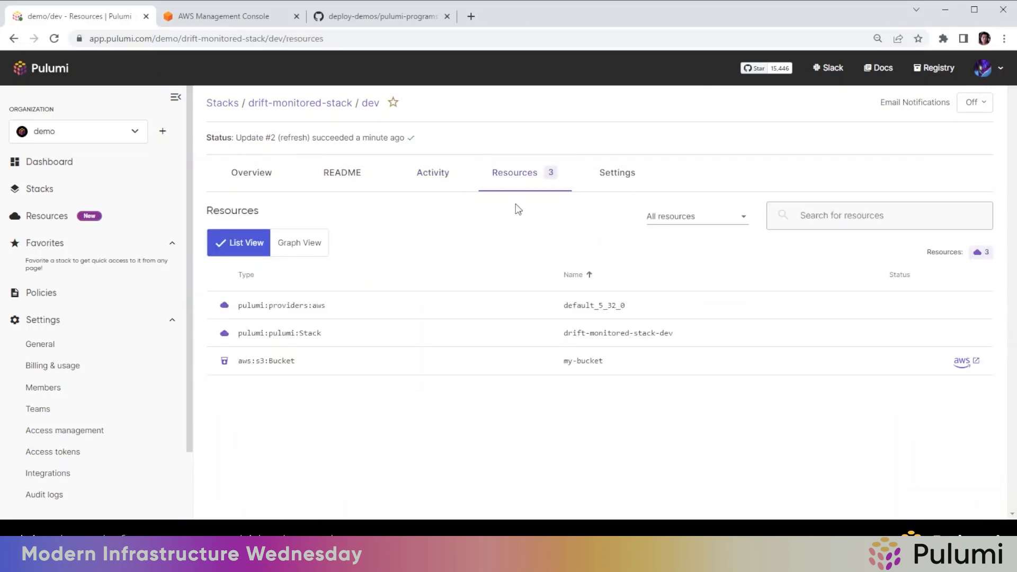
mouse_move(665, 411)
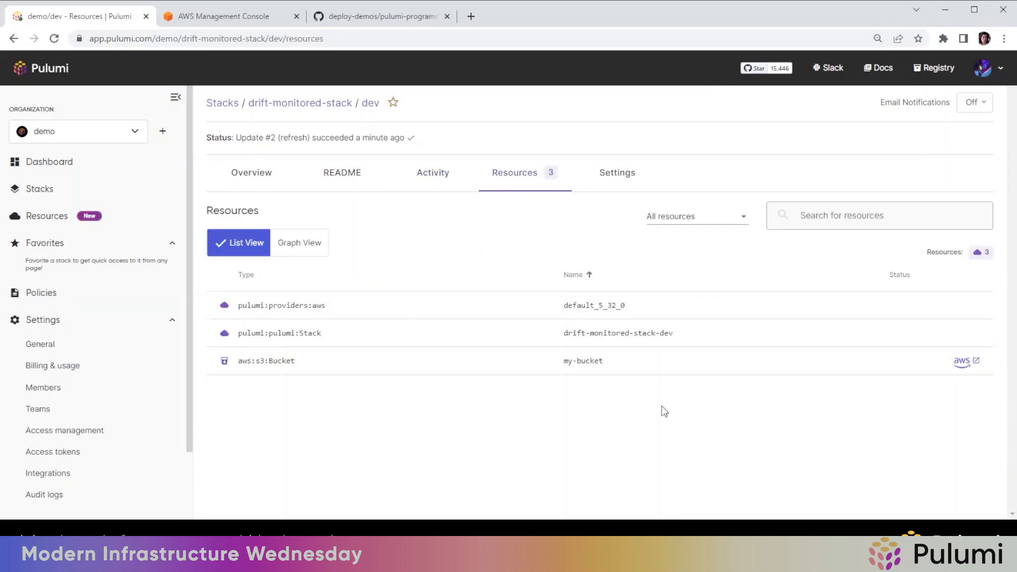
mouse_move(966, 361)
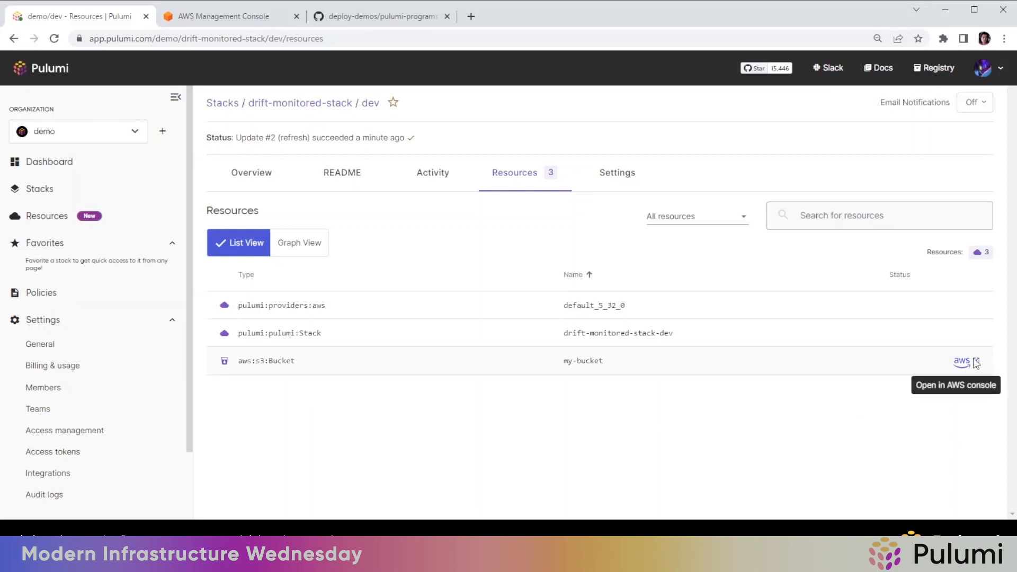
click(962, 361)
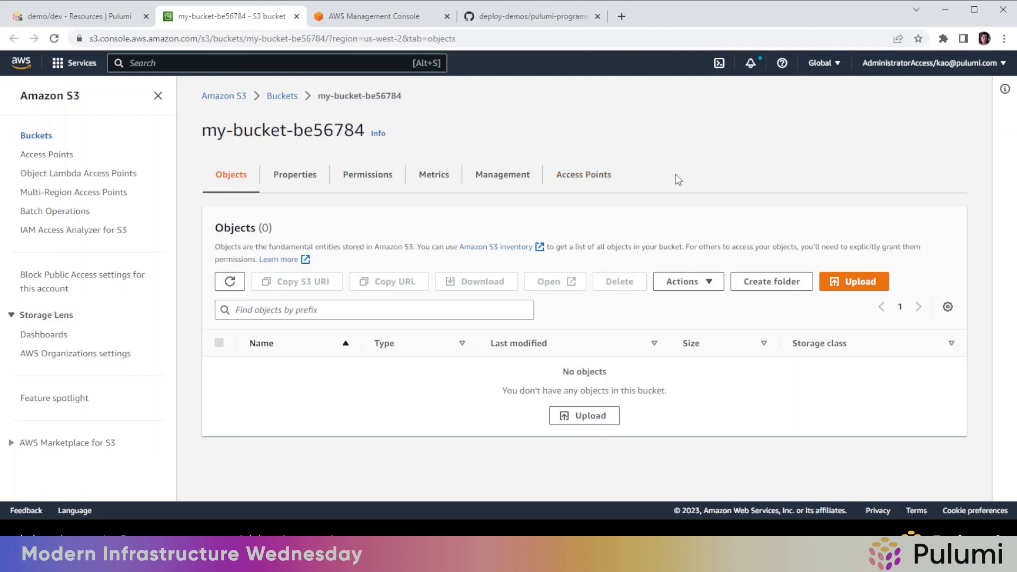
mouse_move(282, 96)
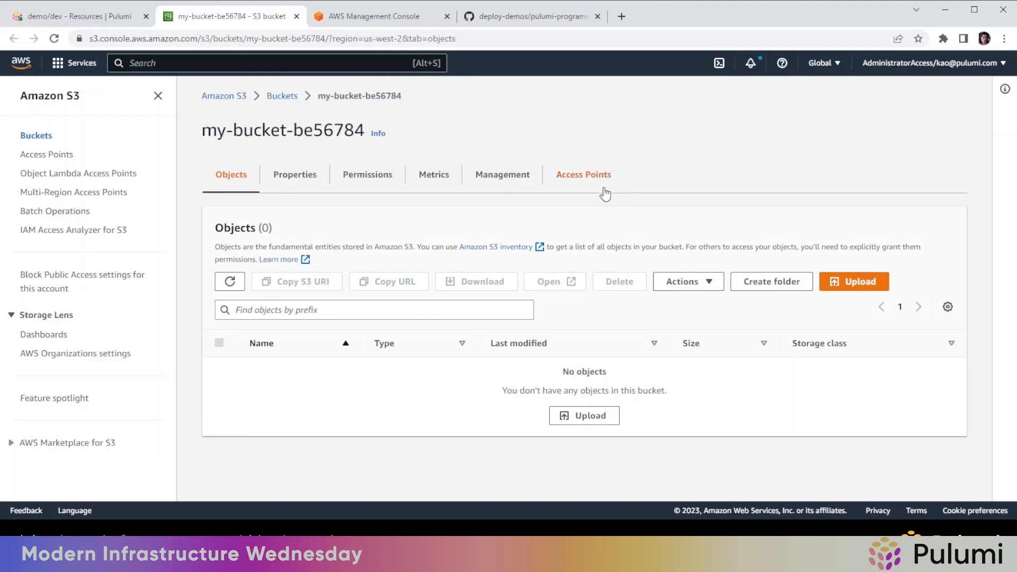
mouse_move(566, 187)
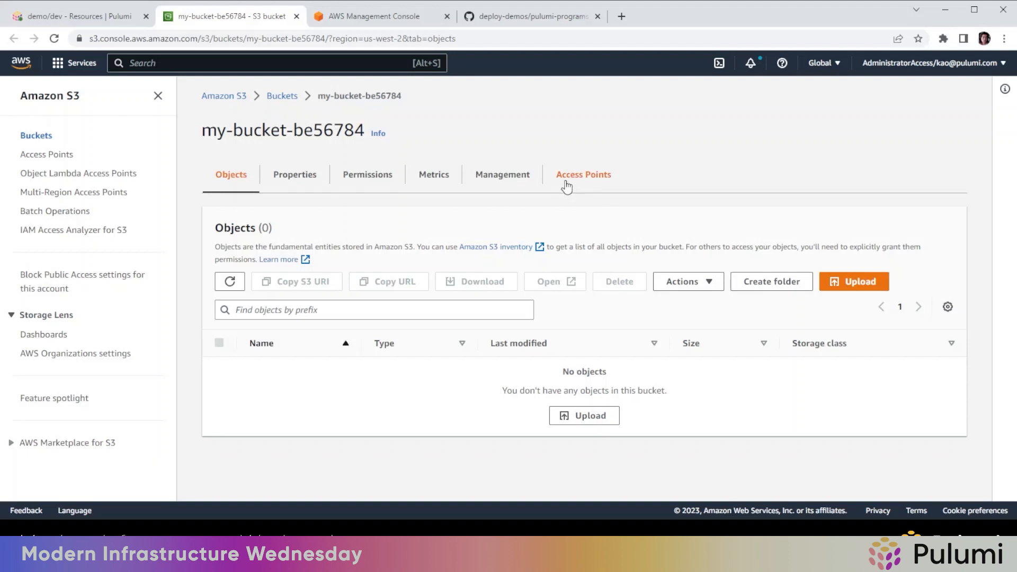
Return to the bucket list, search for my-bucket-be56784 and select it
click(948, 307)
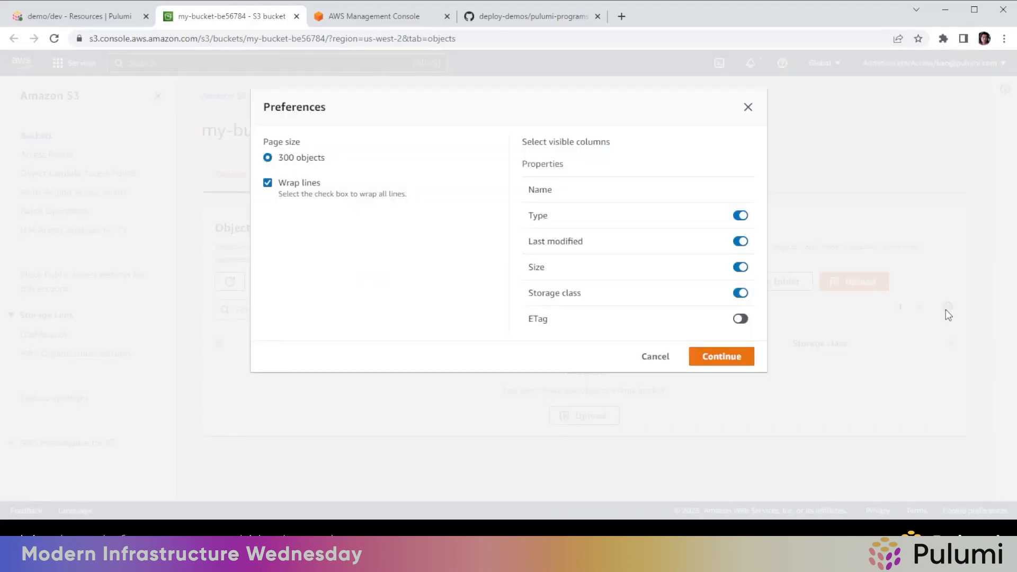
click(720, 356)
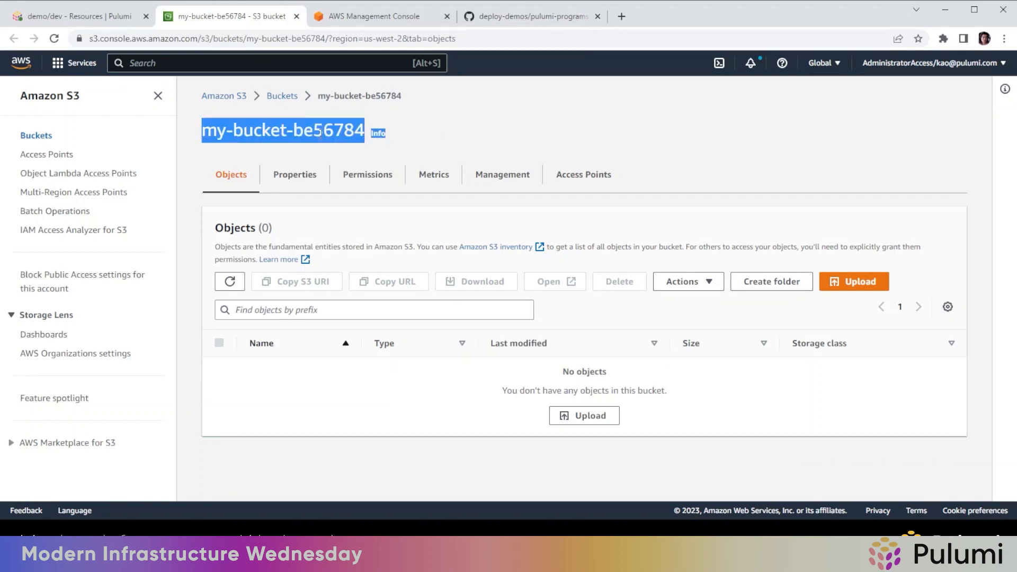
mouse_move(298, 97)
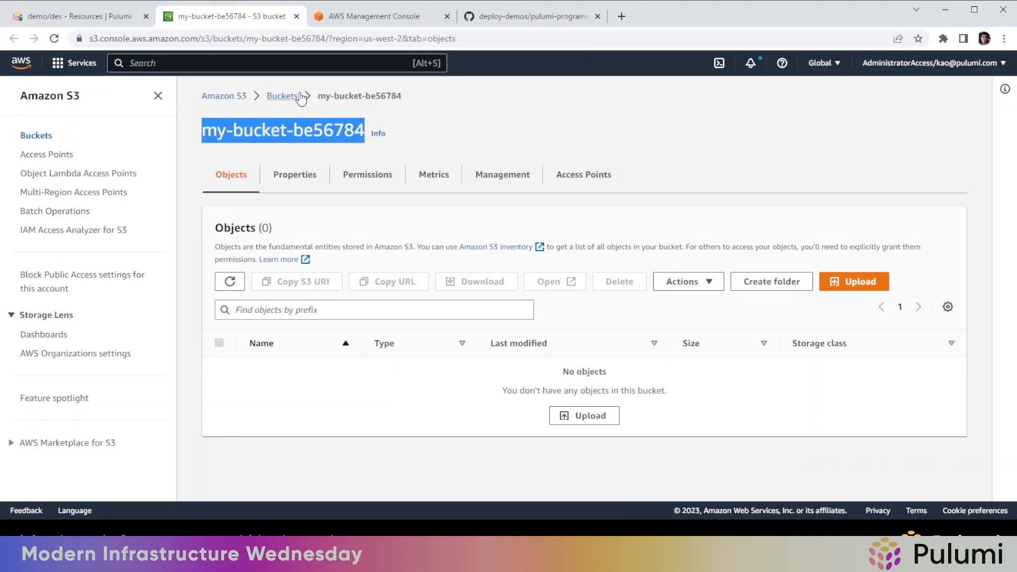
click(282, 96)
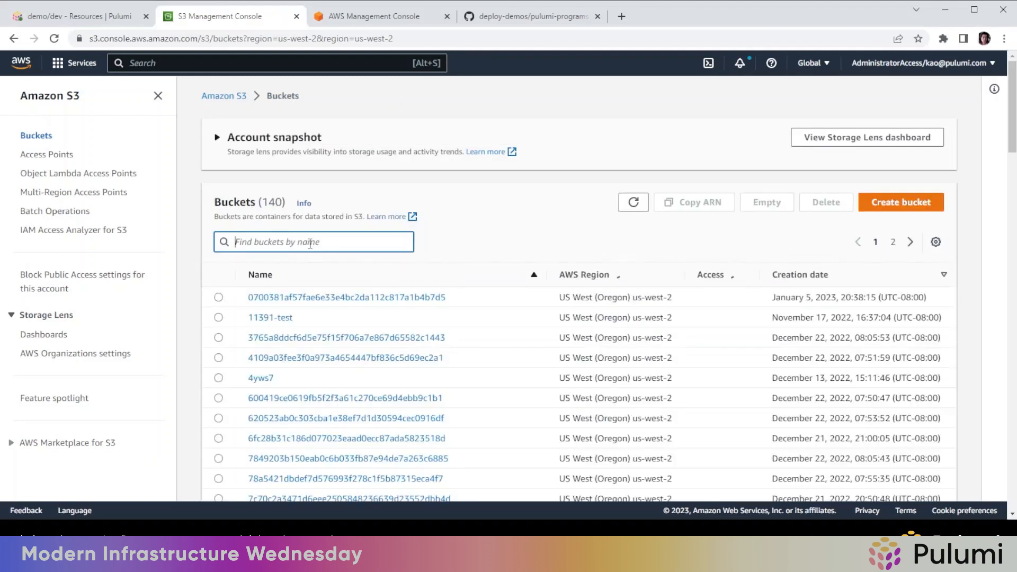
text(my-bucket-be56784)
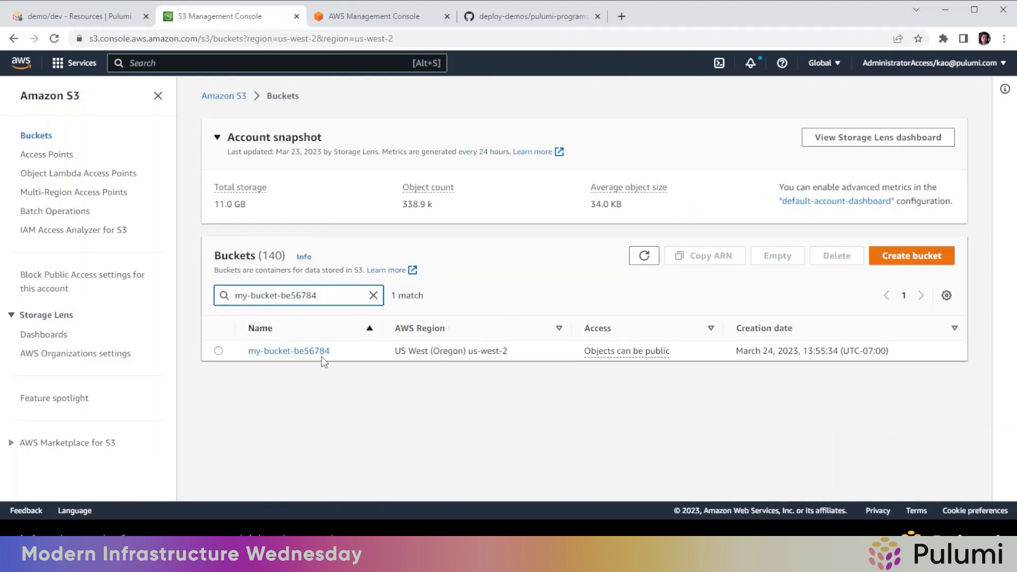
click(218, 351)
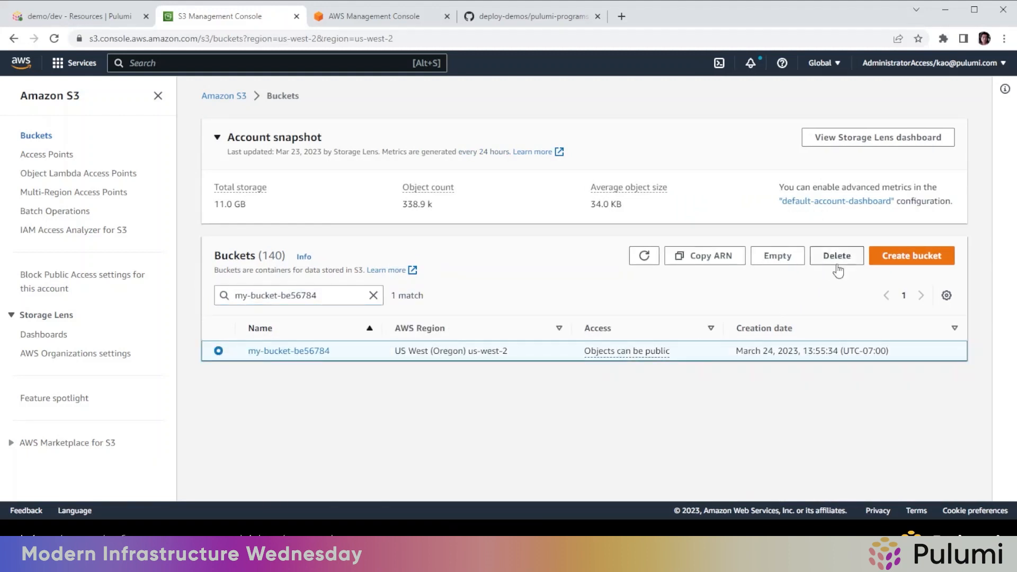
Delete my-bucket-be56784, confirming with its name, then return to the Pulumi stack page
click(837, 255)
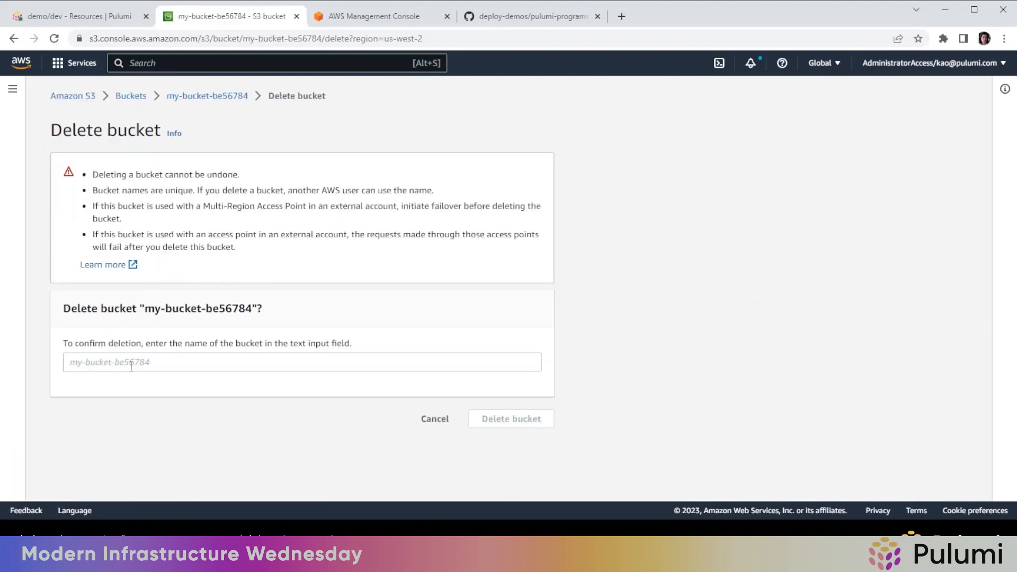
text(my-bucket-be56784)
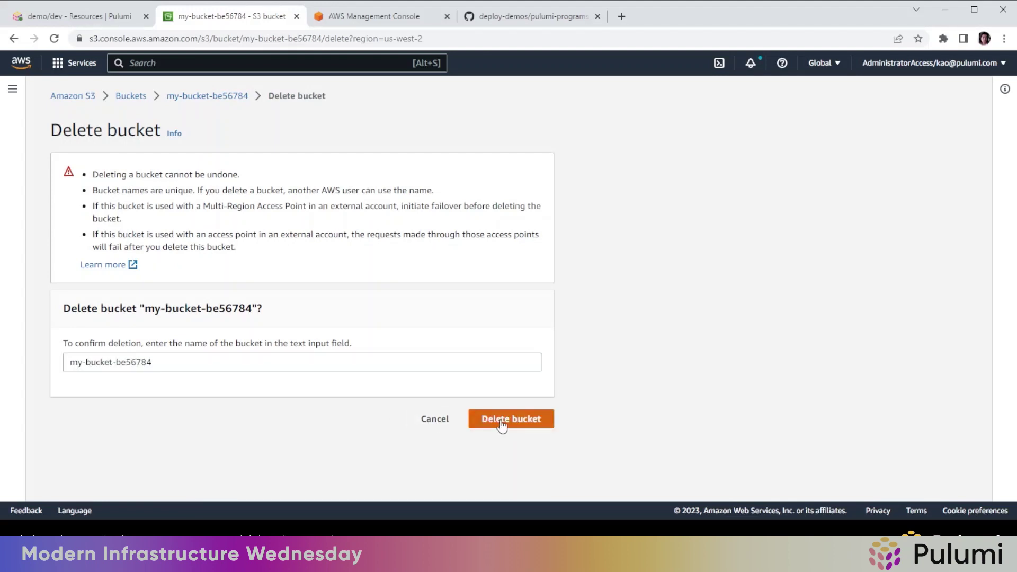
click(511, 419)
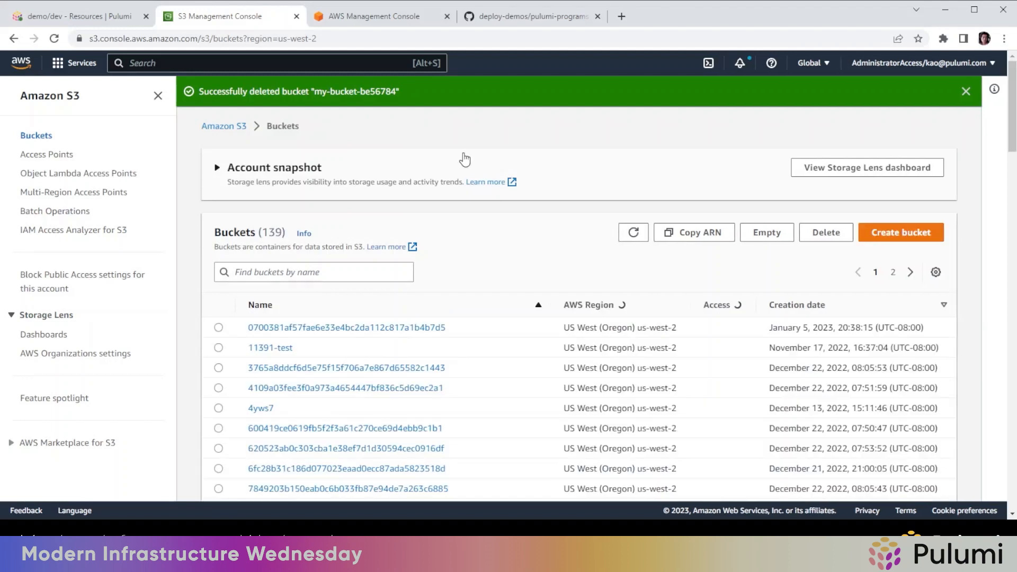
click(218, 167)
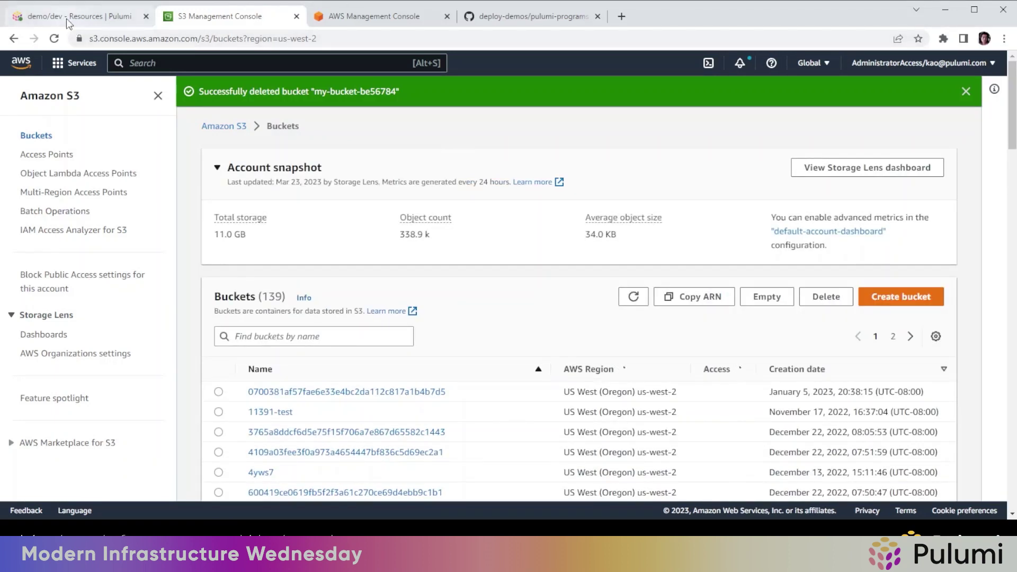
click(78, 15)
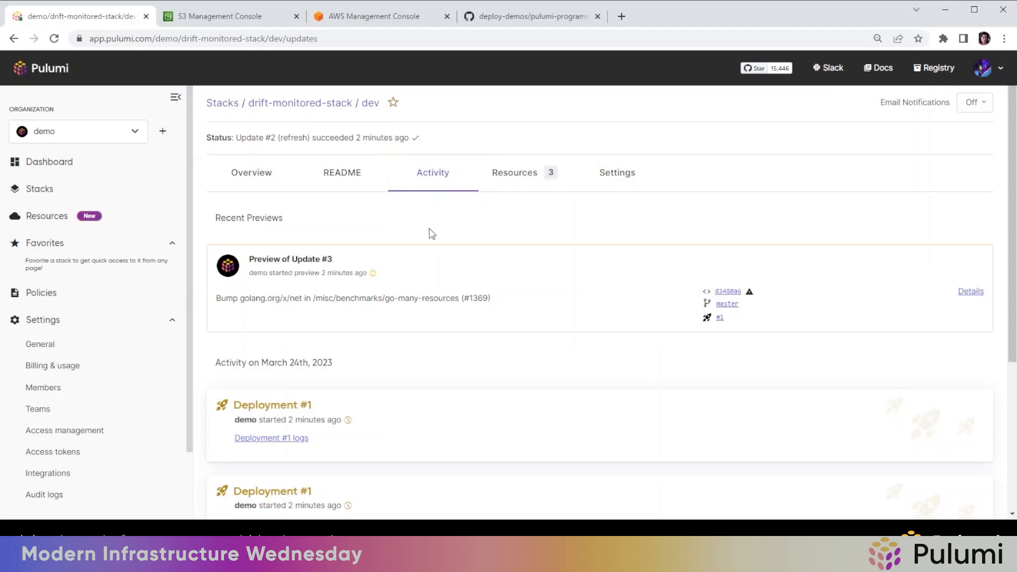
mouse_move(703, 16)
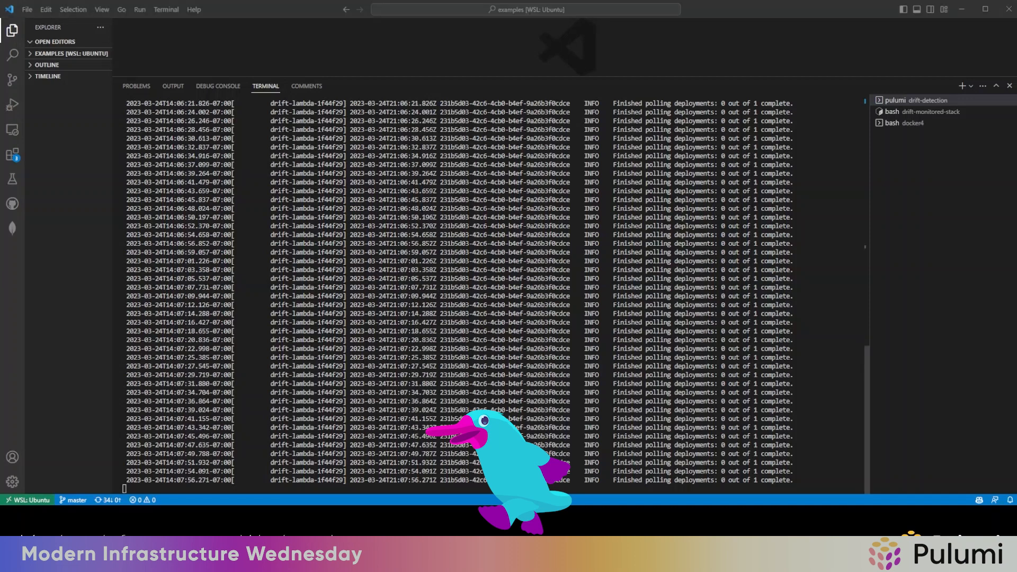
mouse_move(823, 432)
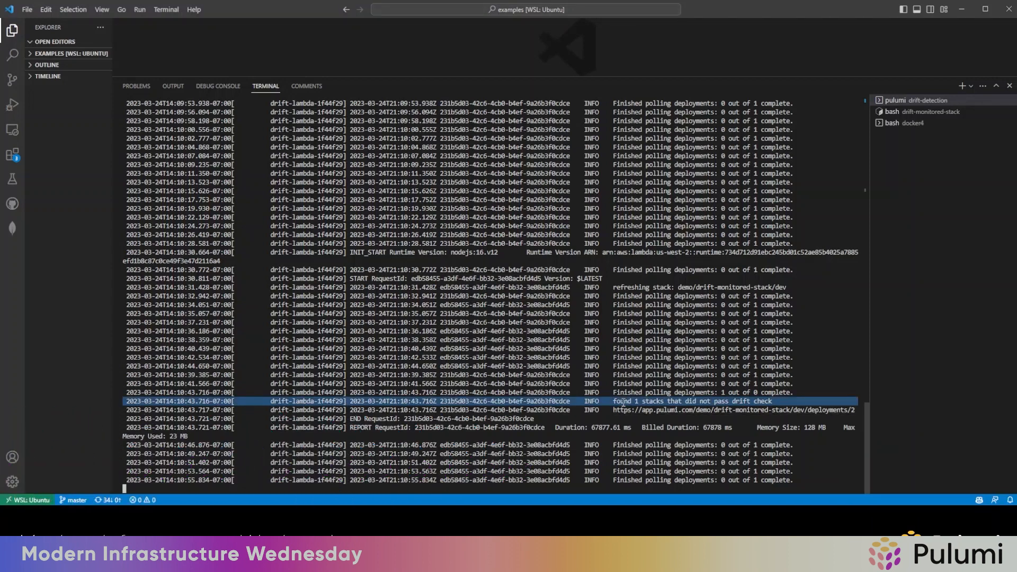
Scroll the Lambda logs to the line reporting one stack failed the drift check
scroll(down, 3)
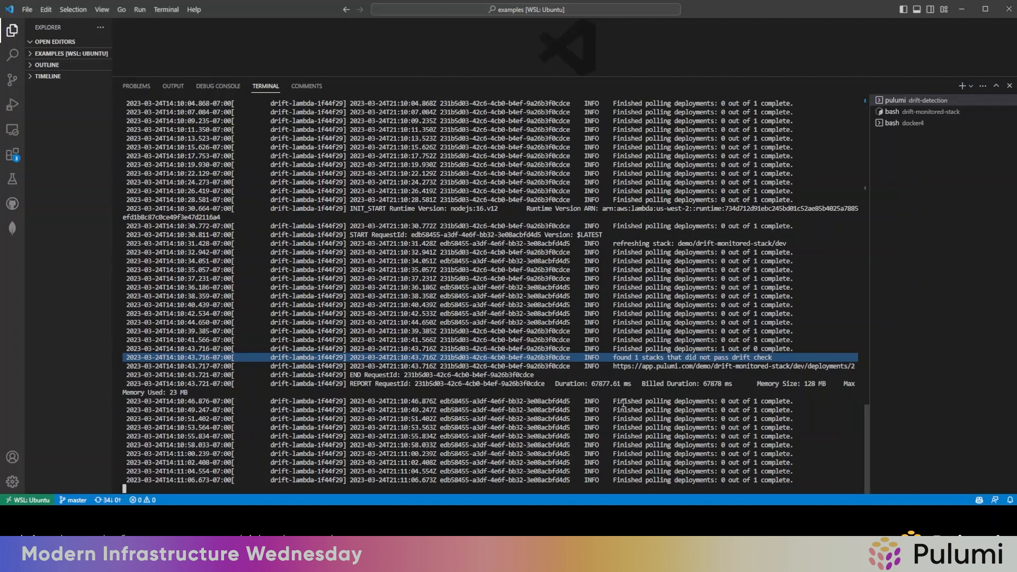